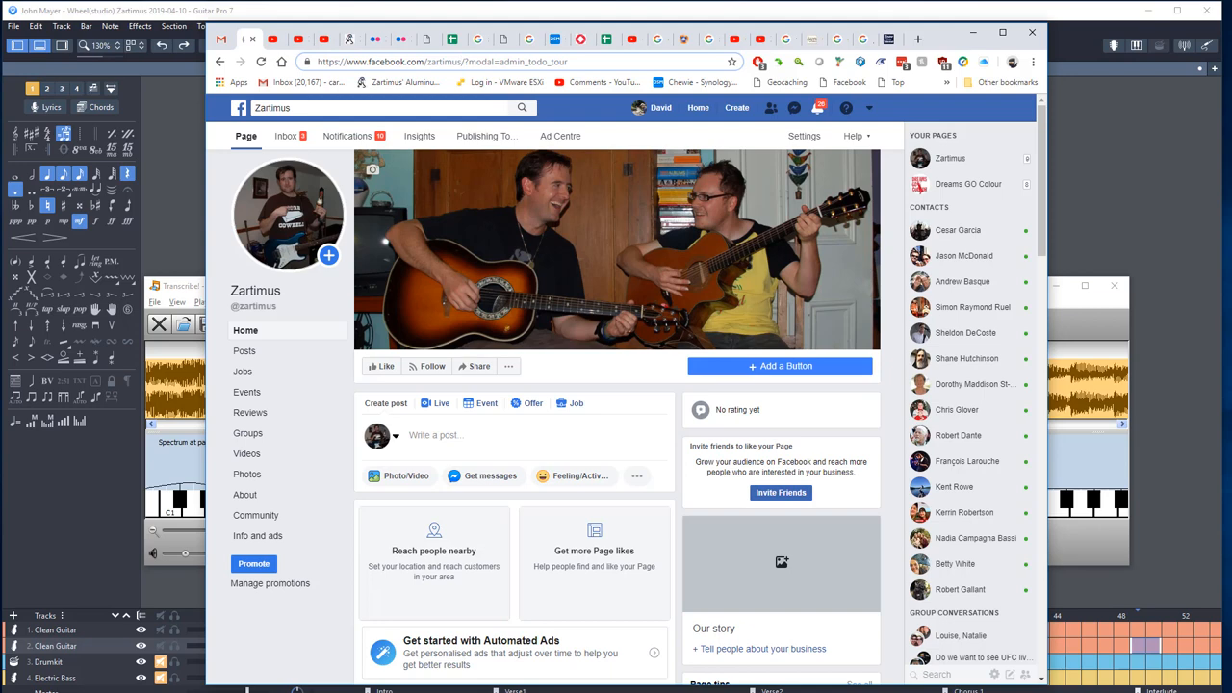
{"action": "mouse_move", "coordinate": [646, 270]}
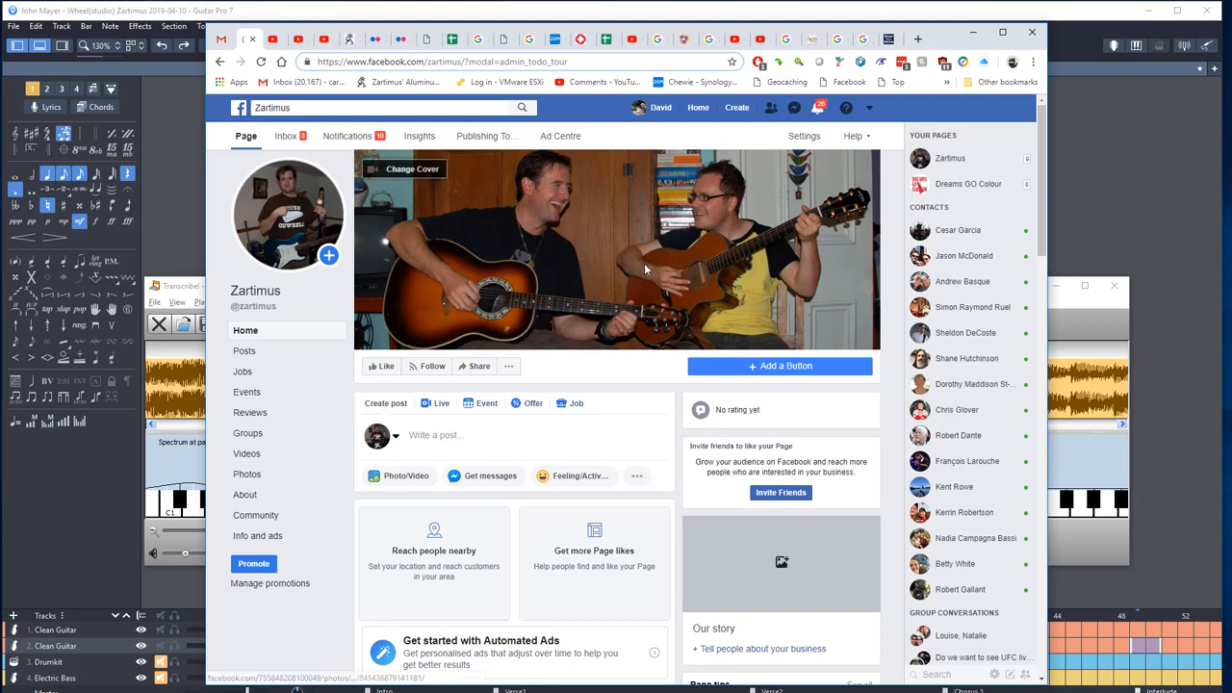
- Search Facebook for Zartimus and scroll through the matching people, posts and photos
{"action": "scroll", "scroll_direction": "down", "scroll_amount": 3}
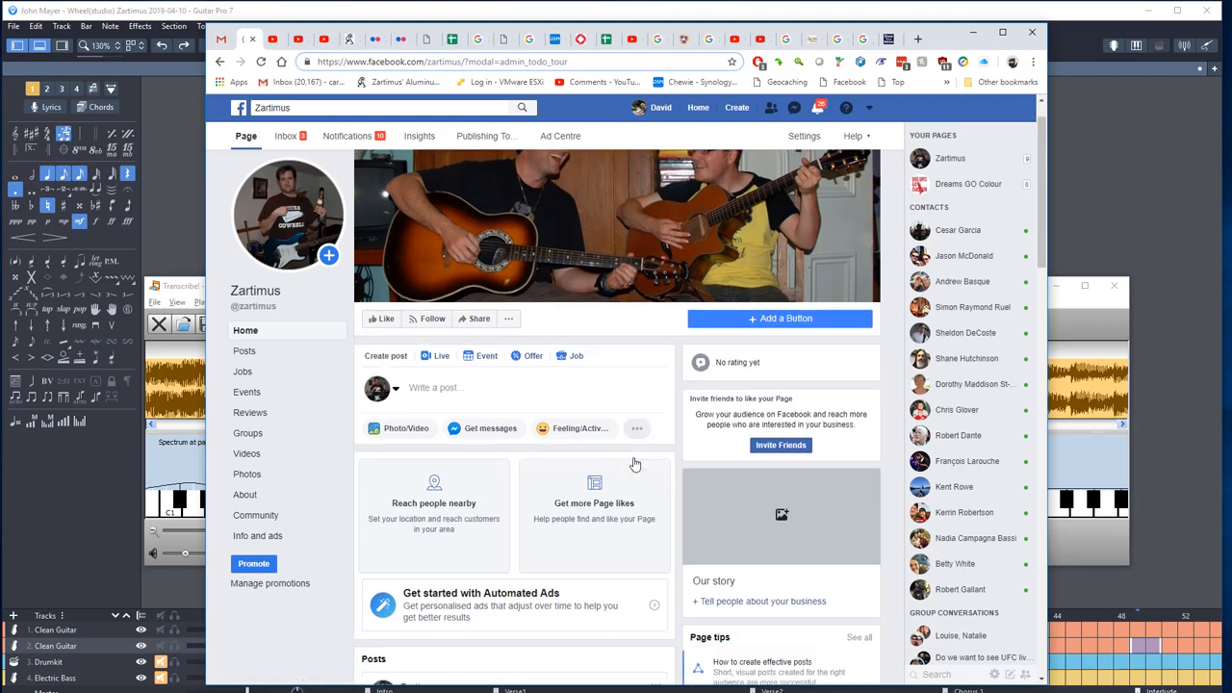
{"action": "scroll", "scroll_direction": "down", "scroll_amount": 3}
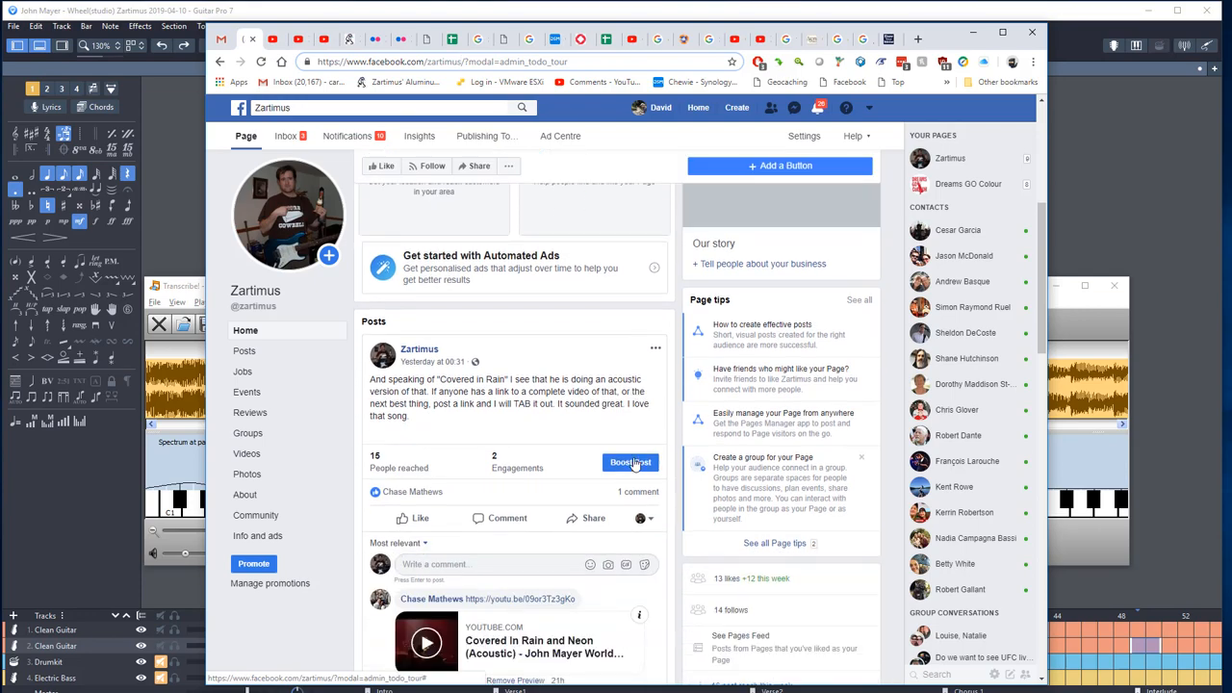
{"action": "scroll", "scroll_direction": "down", "scroll_amount": 3}
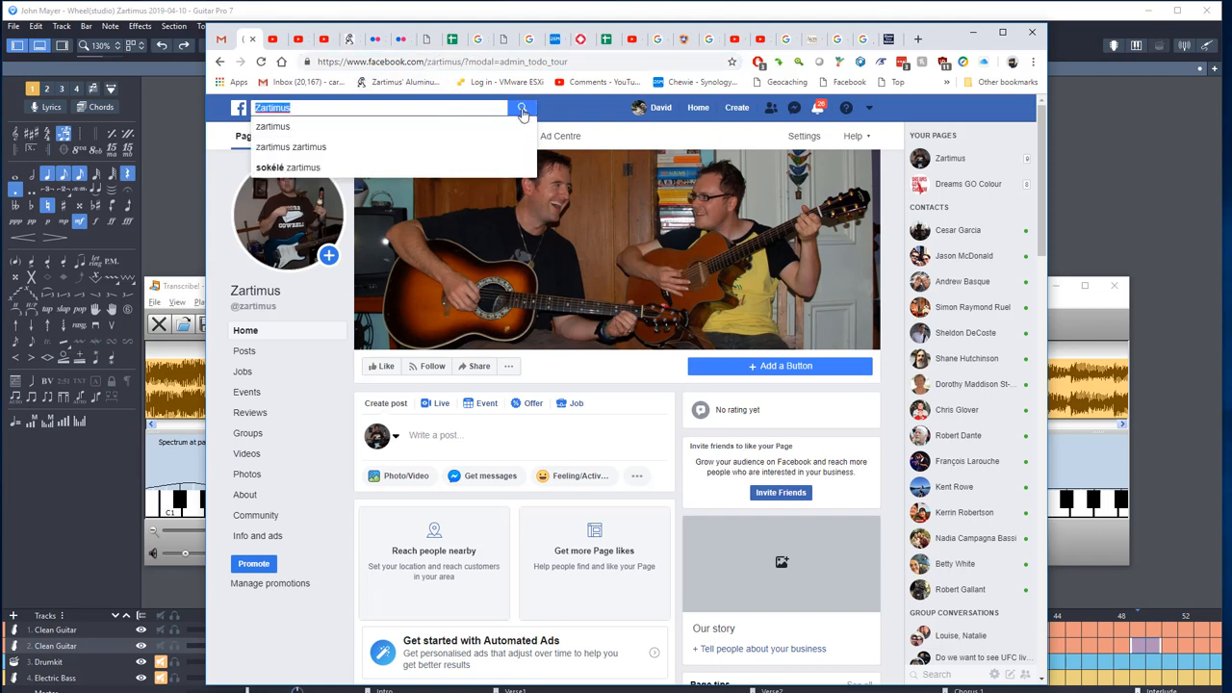
{"action": "left_click", "coordinate": [521, 107]}
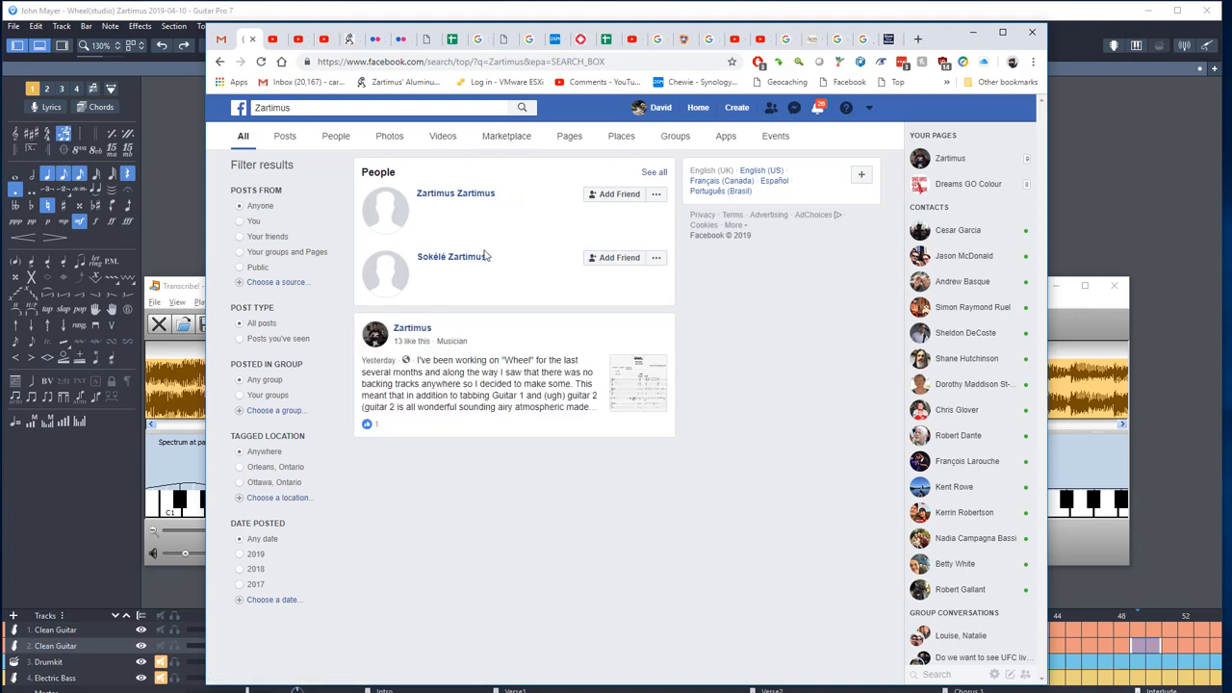
{"action": "scroll", "scroll_direction": "down", "scroll_amount": 3}
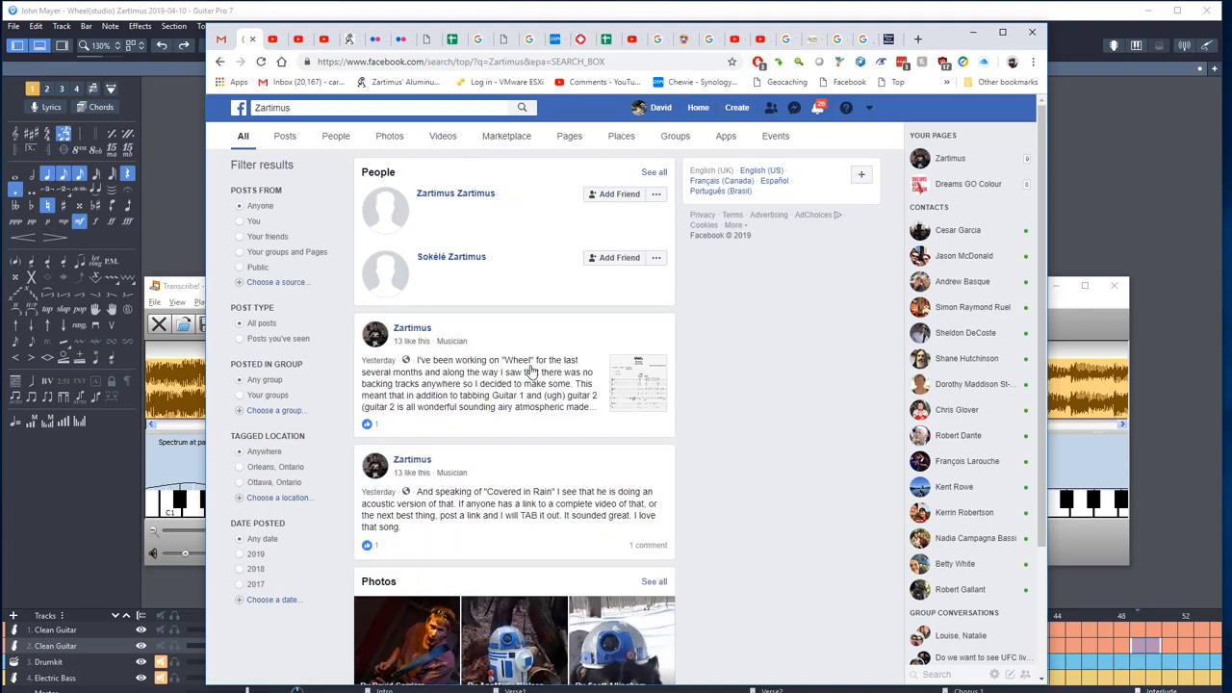
{"action": "scroll", "scroll_direction": "down", "scroll_amount": 3}
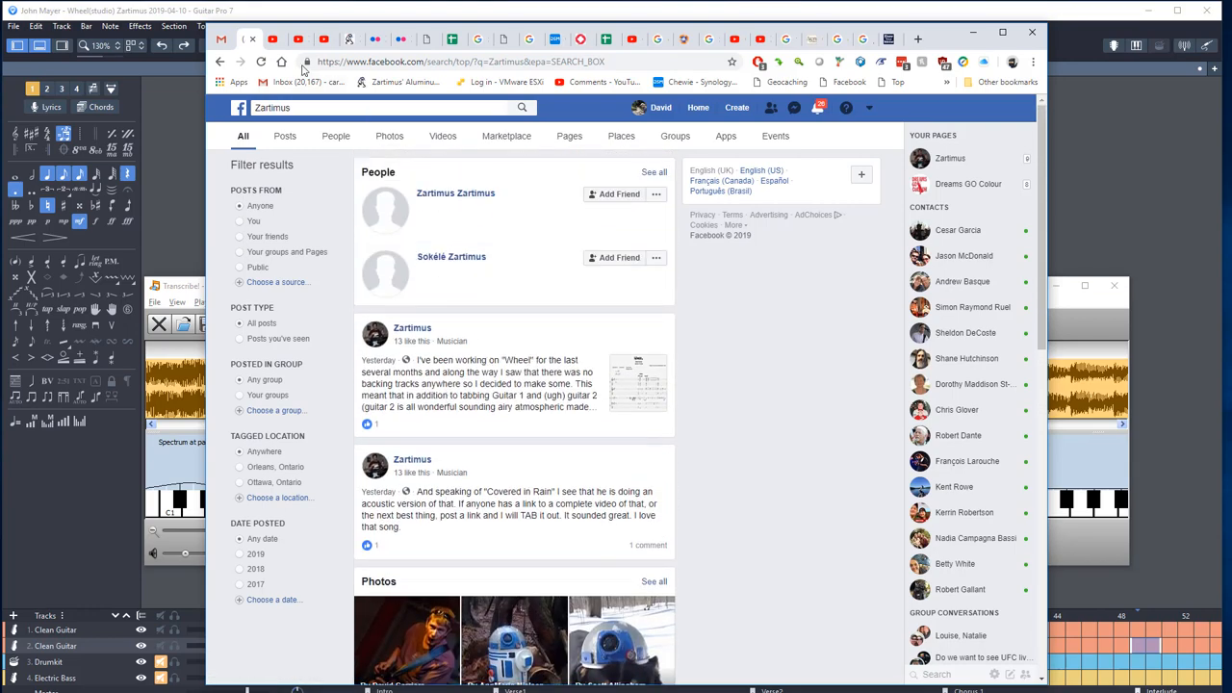
{"action": "left_click", "coordinate": [299, 40]}
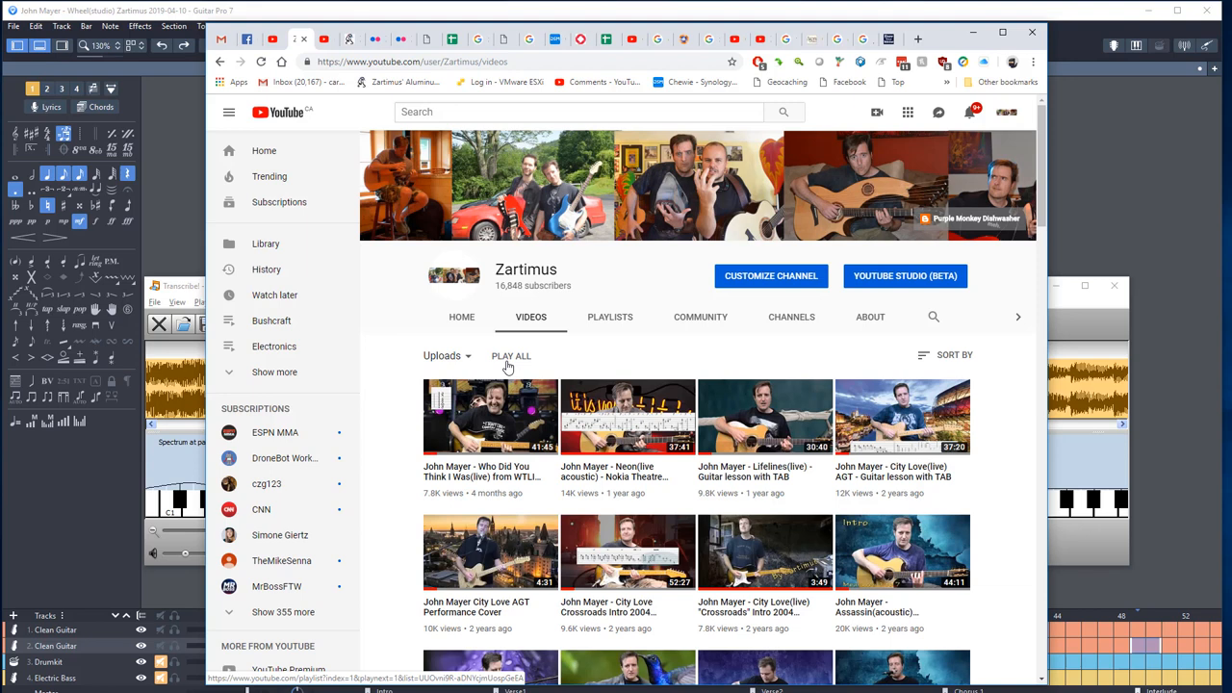
{"action": "mouse_move", "coordinate": [539, 142]}
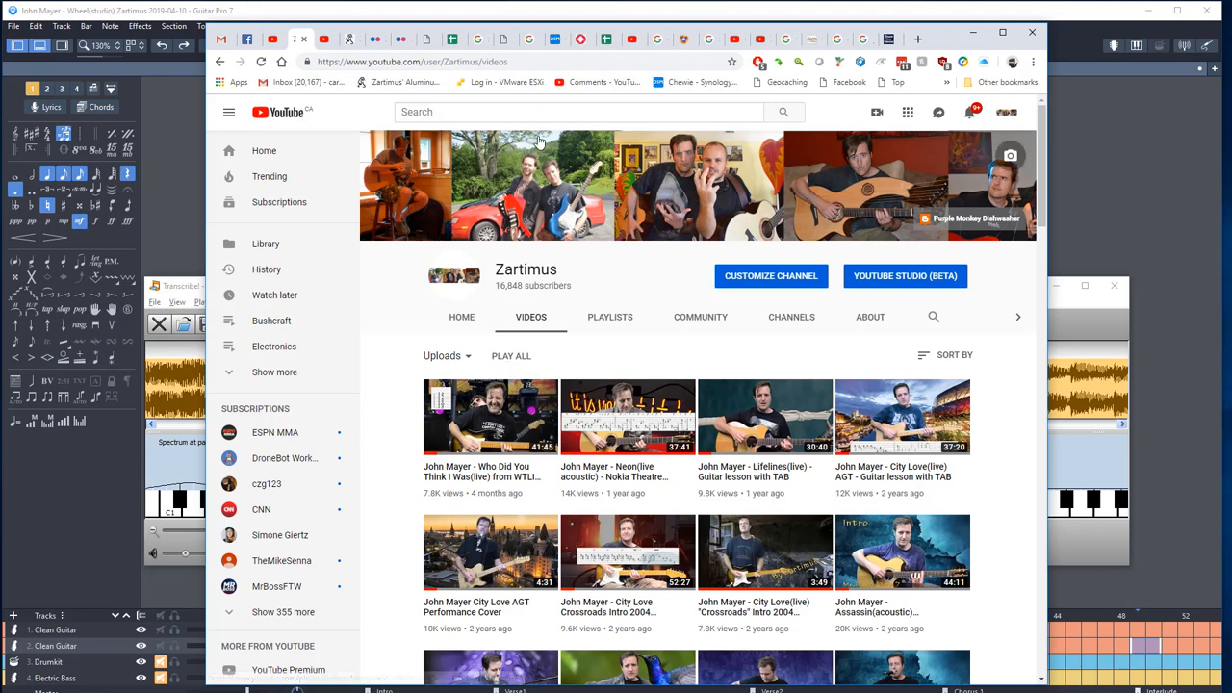
{"action": "mouse_move", "coordinate": [273, 40]}
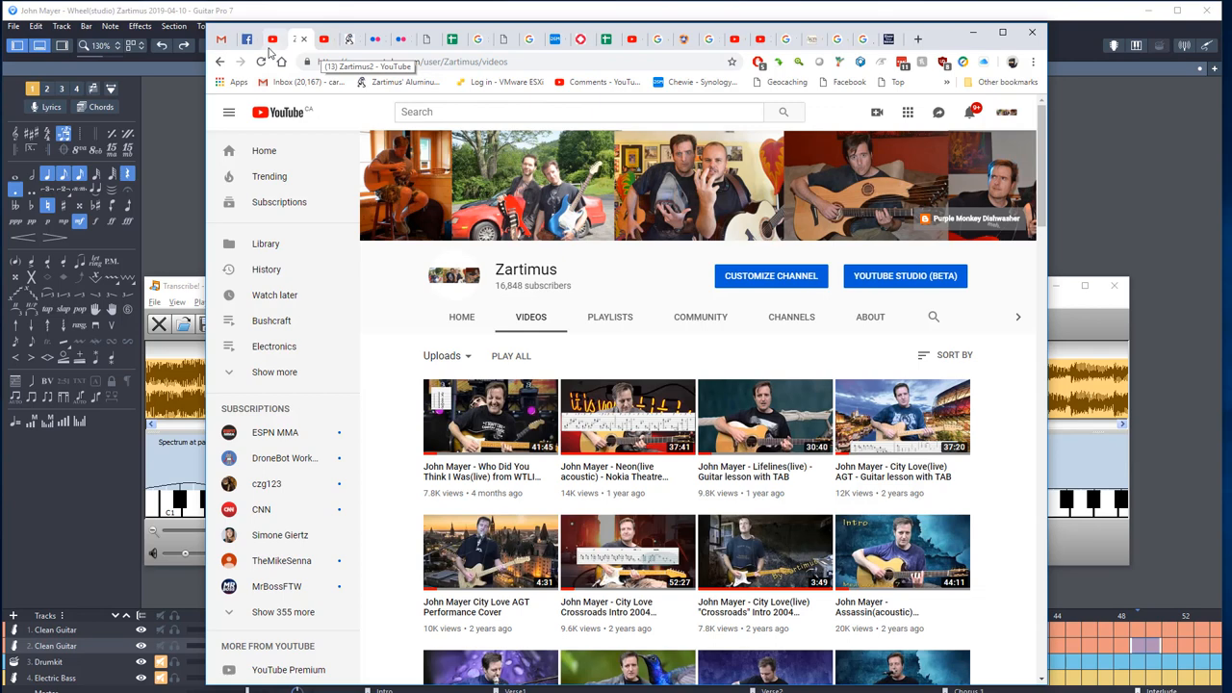
- Return to the Zartimus Facebook page and scroll through its recent posts
{"action": "left_click", "coordinate": [246, 39]}
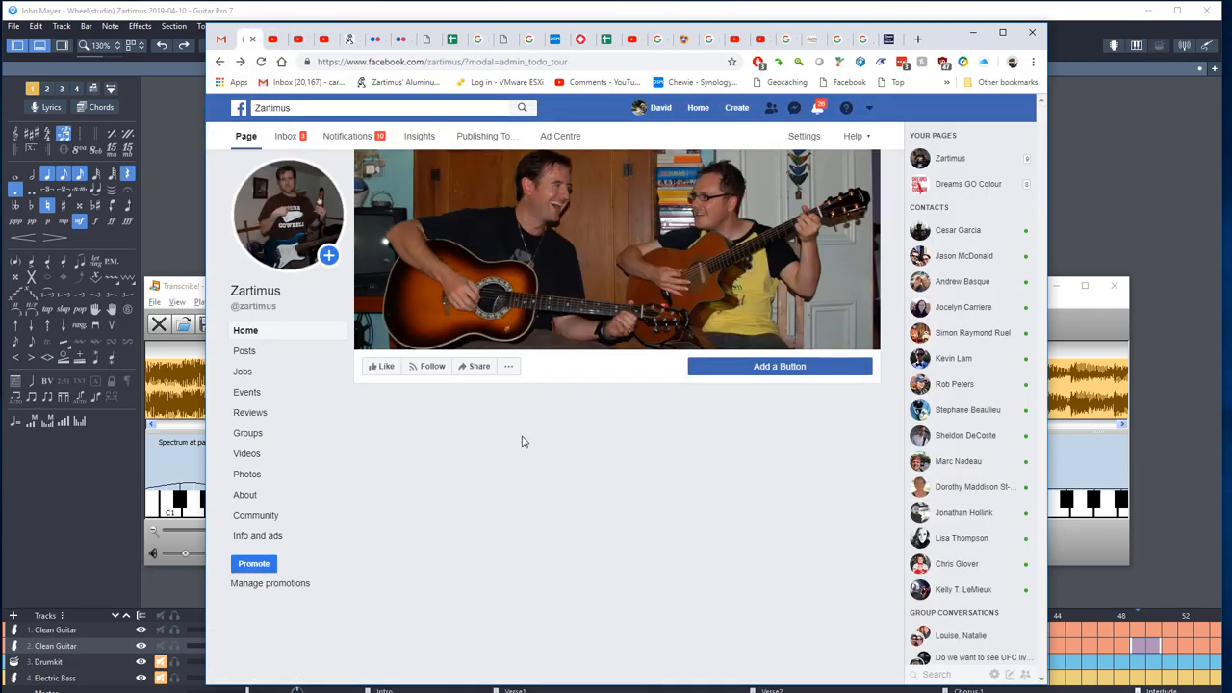
{"action": "scroll", "scroll_direction": "down", "scroll_amount": 3}
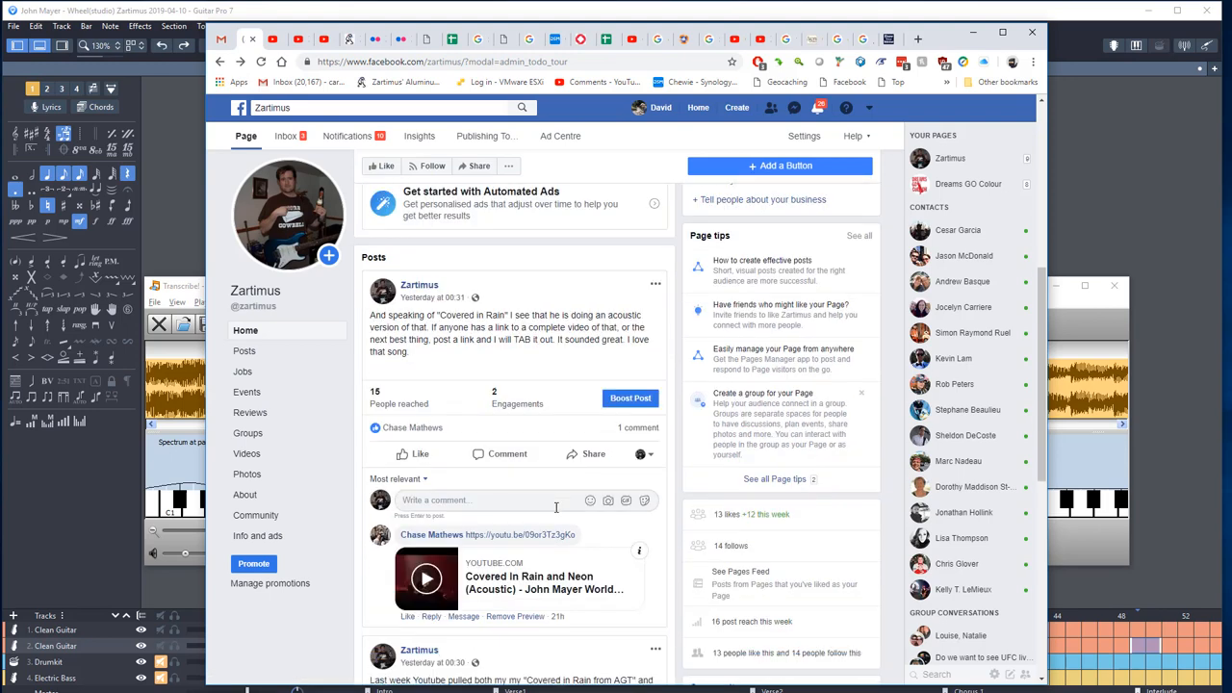
{"action": "scroll", "scroll_direction": "down", "scroll_amount": 3}
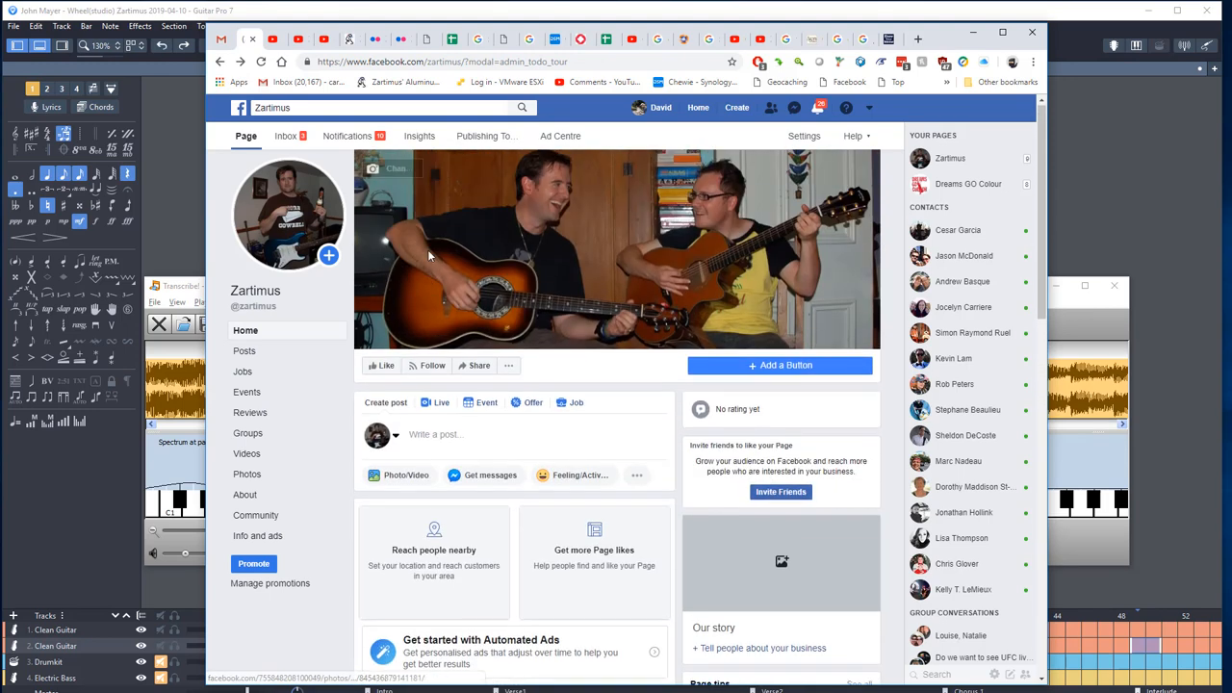
{"action": "left_click", "coordinate": [301, 39]}
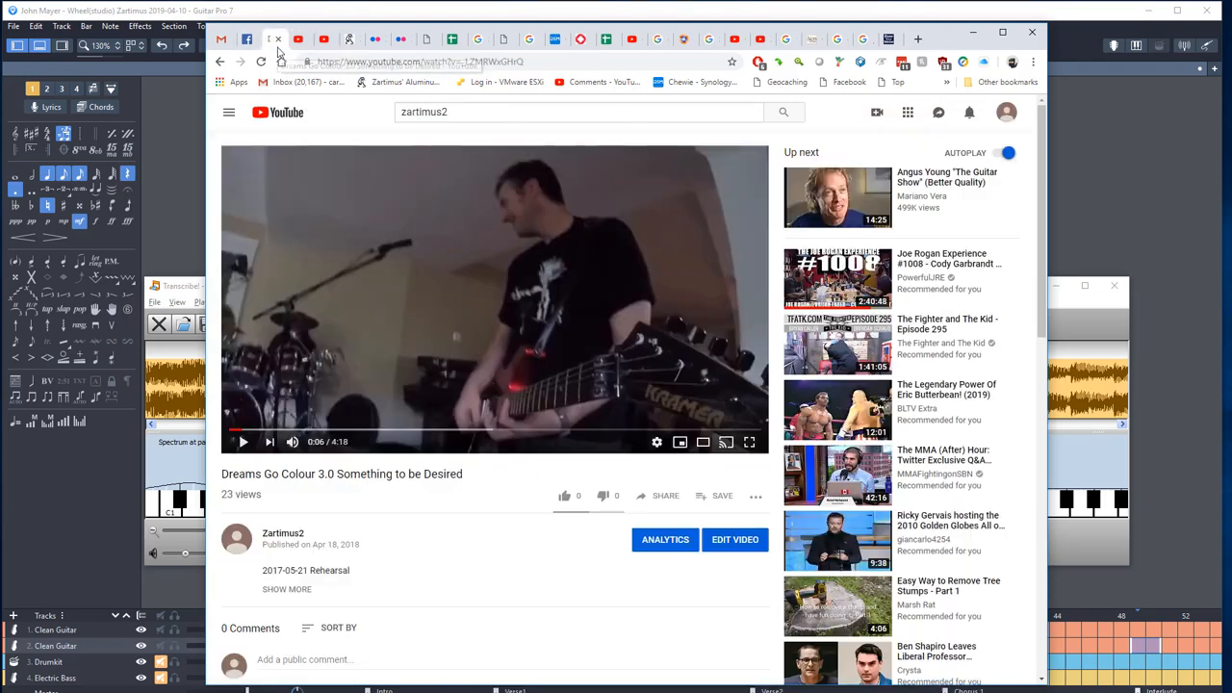
- Play the opening of the Dreams Go Colour 3.0 rehearsal video, pause it, and scroll the uploads
{"action": "left_click", "coordinate": [243, 442]}
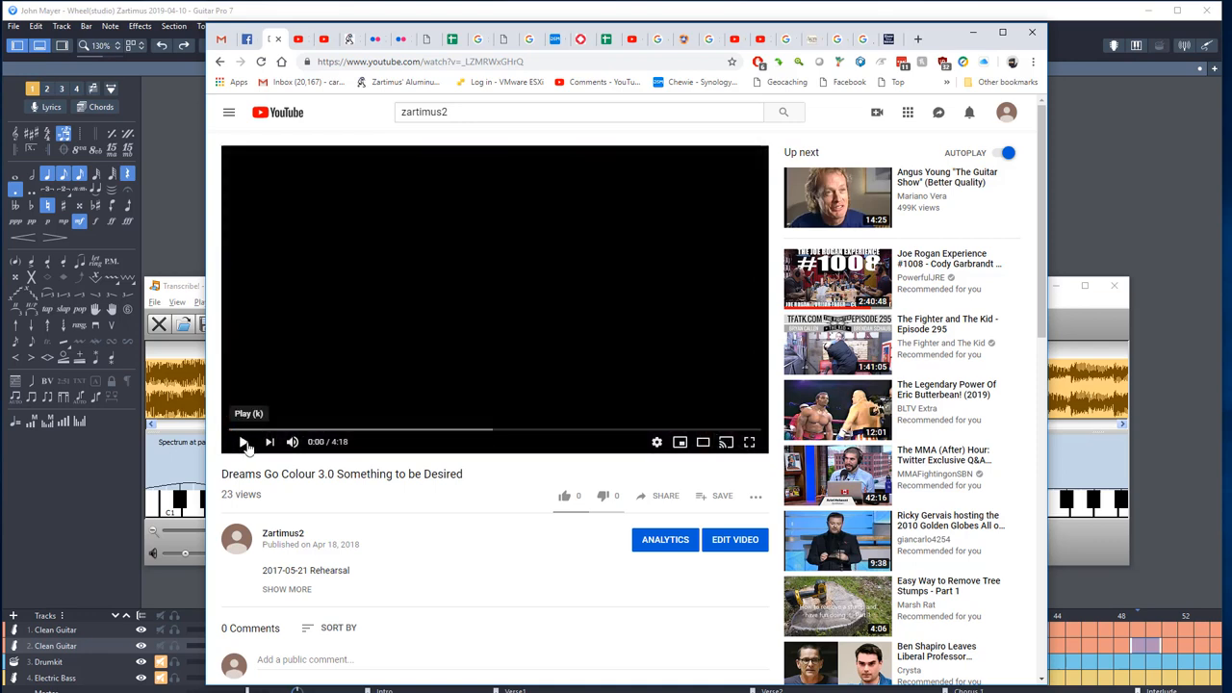
{"action": "left_click", "coordinate": [244, 442]}
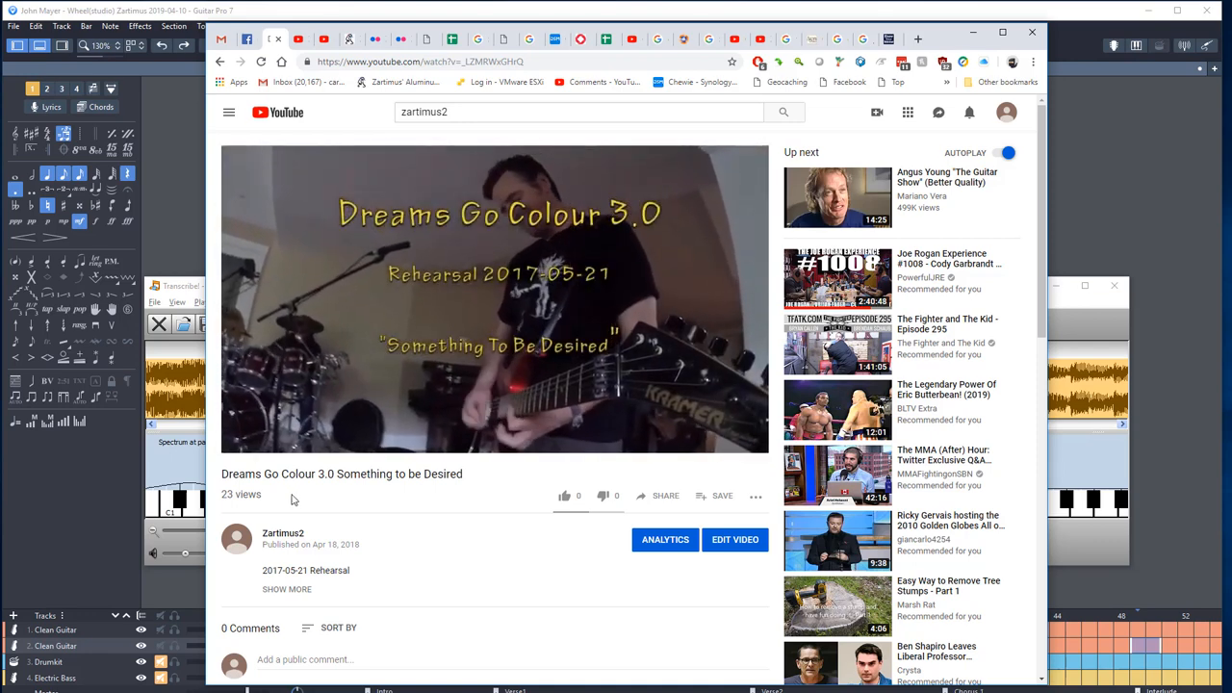
{"action": "left_click", "coordinate": [494, 299]}
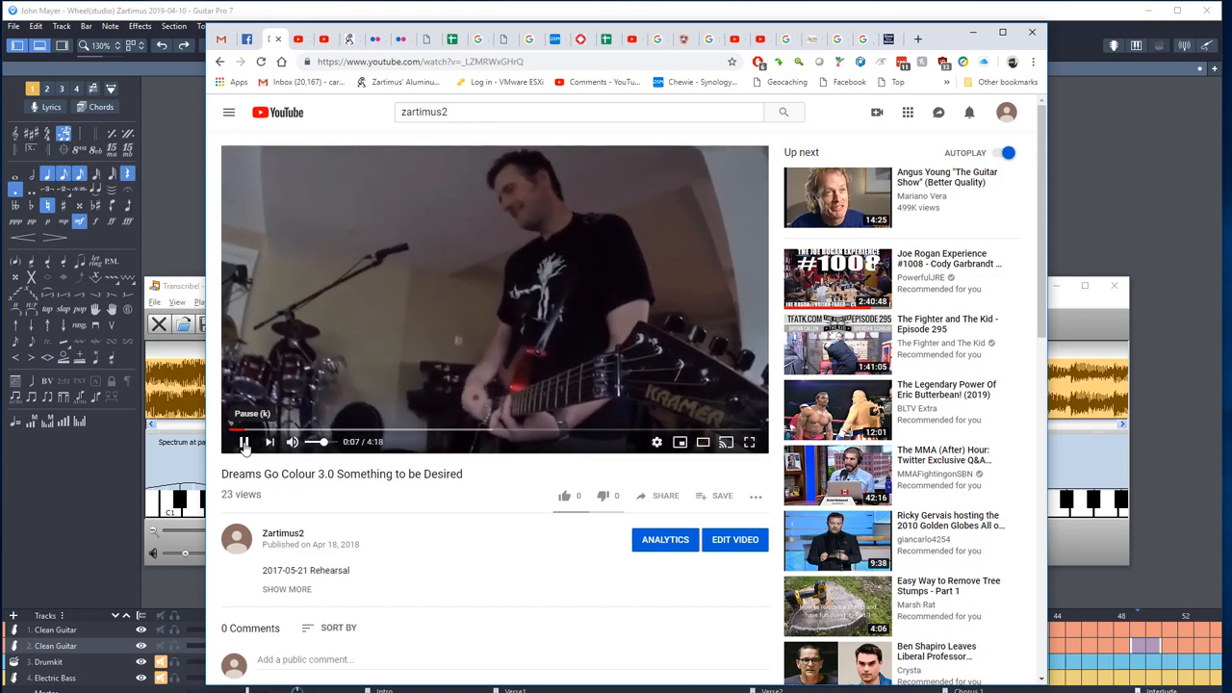
{"action": "left_click", "coordinate": [244, 441]}
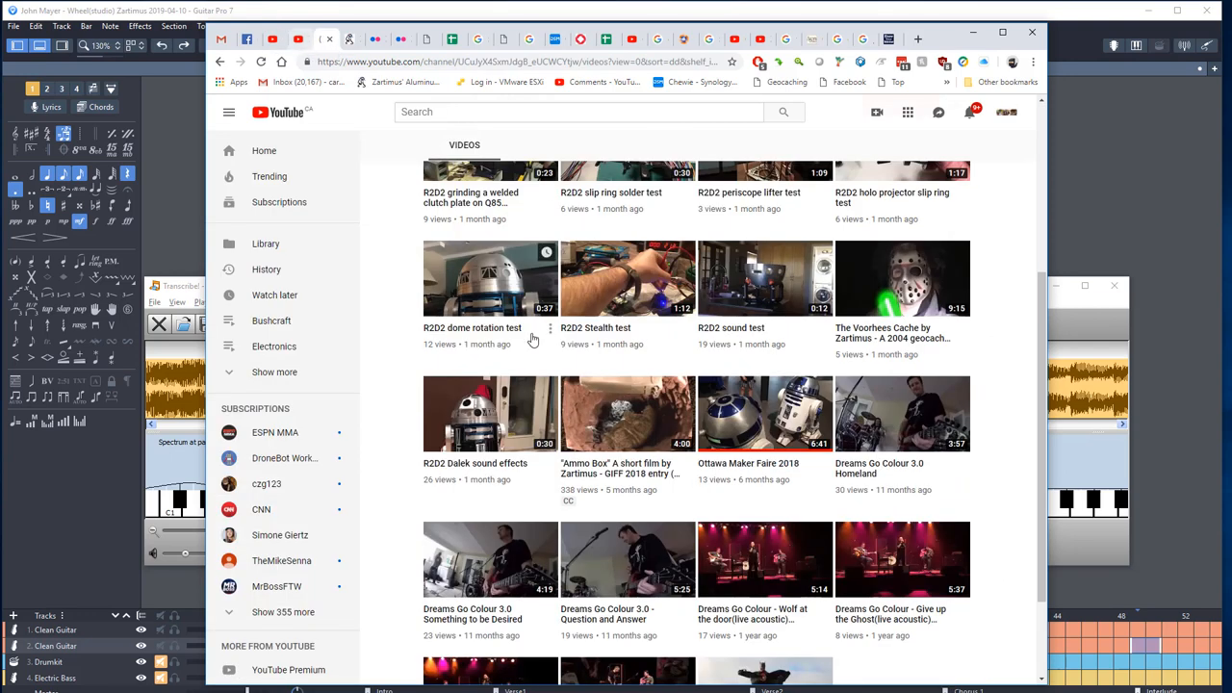
{"action": "scroll", "scroll_direction": "down", "scroll_amount": 3}
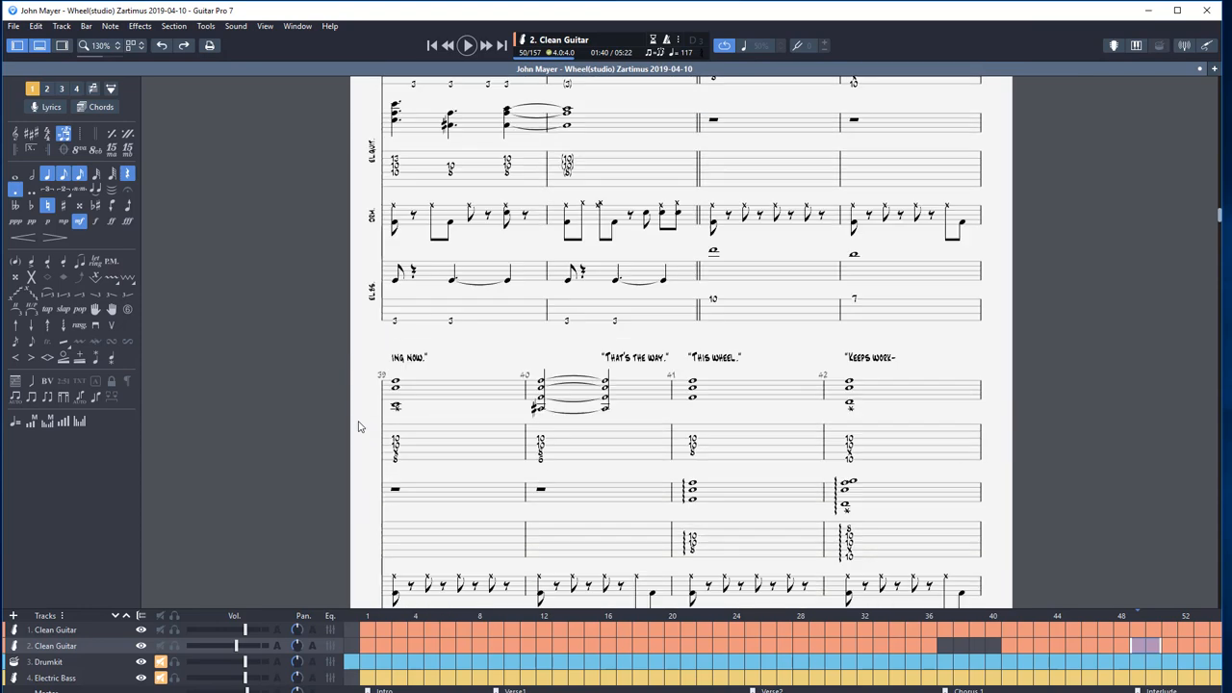
- Scroll the Wheel score past Verse2 and jump to the Interlude marker
{"action": "scroll", "scroll_direction": "down", "scroll_amount": 3}
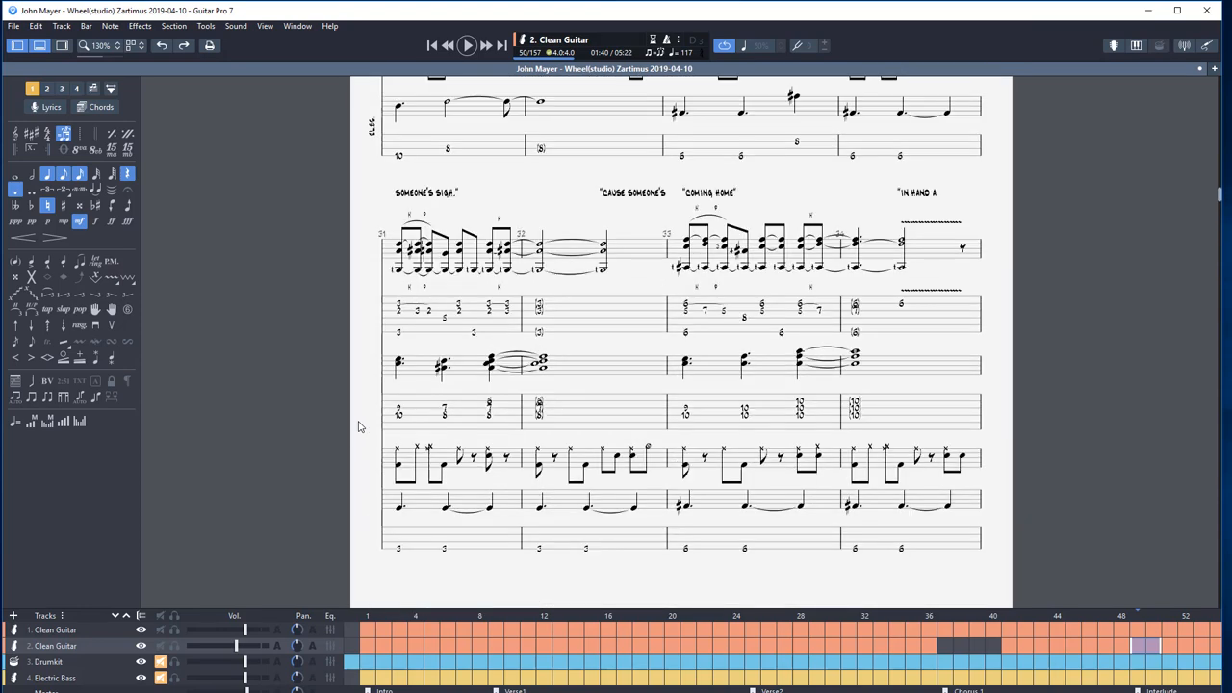
{"action": "scroll", "scroll_direction": "down", "scroll_amount": 3}
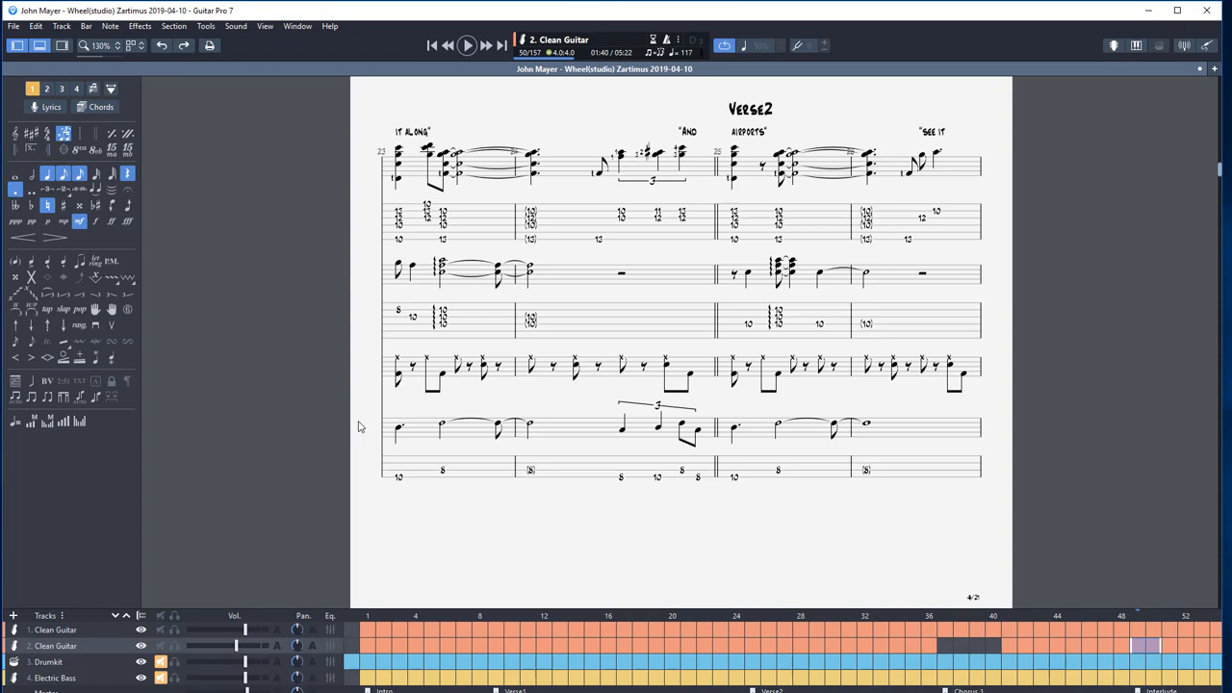
{"action": "mouse_move", "coordinate": [349, 429]}
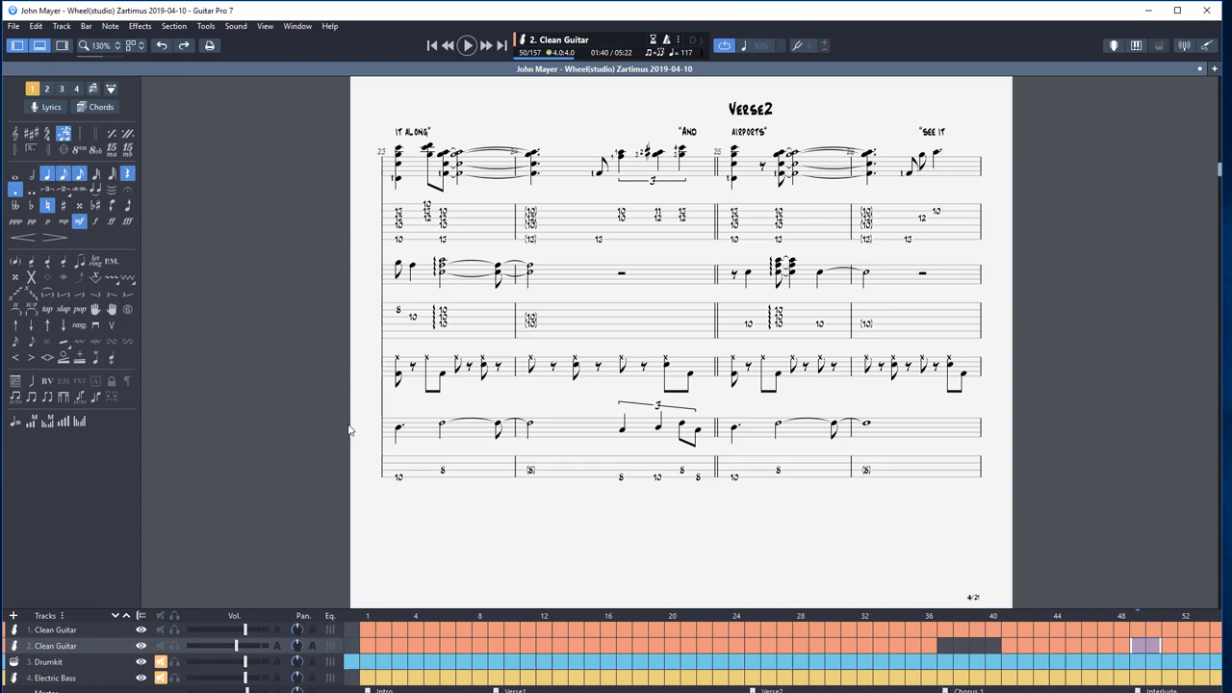
{"action": "mouse_move", "coordinate": [501, 378]}
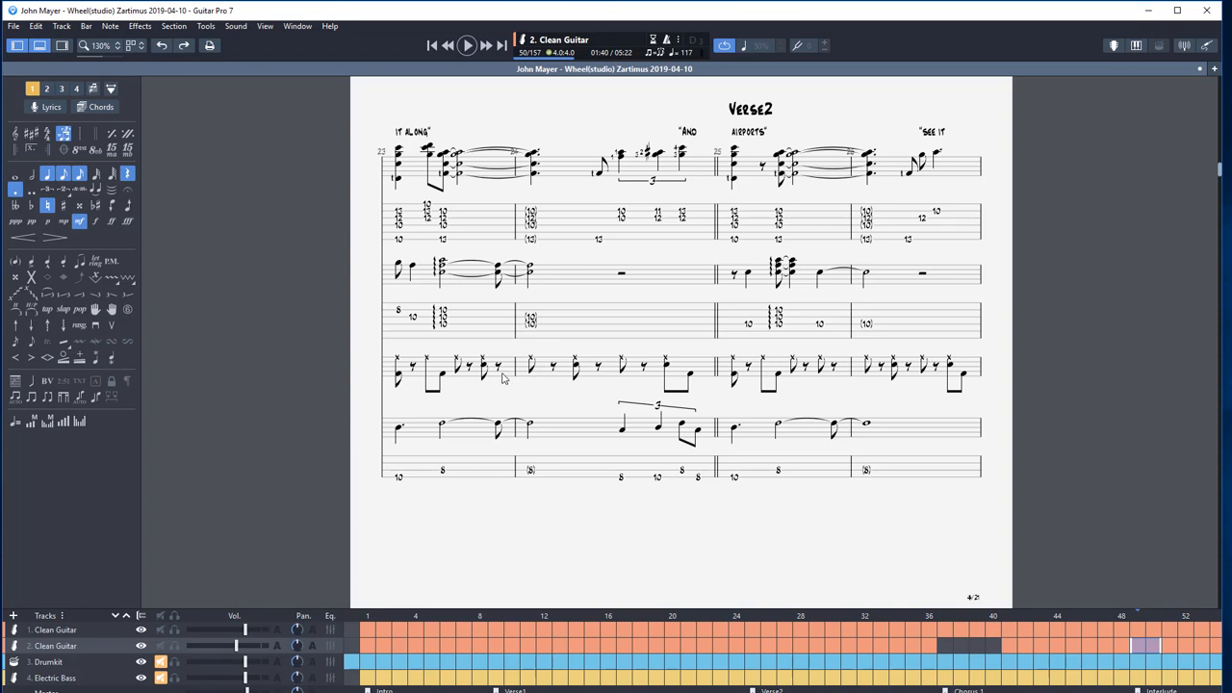
{"action": "left_click", "coordinate": [467, 45]}
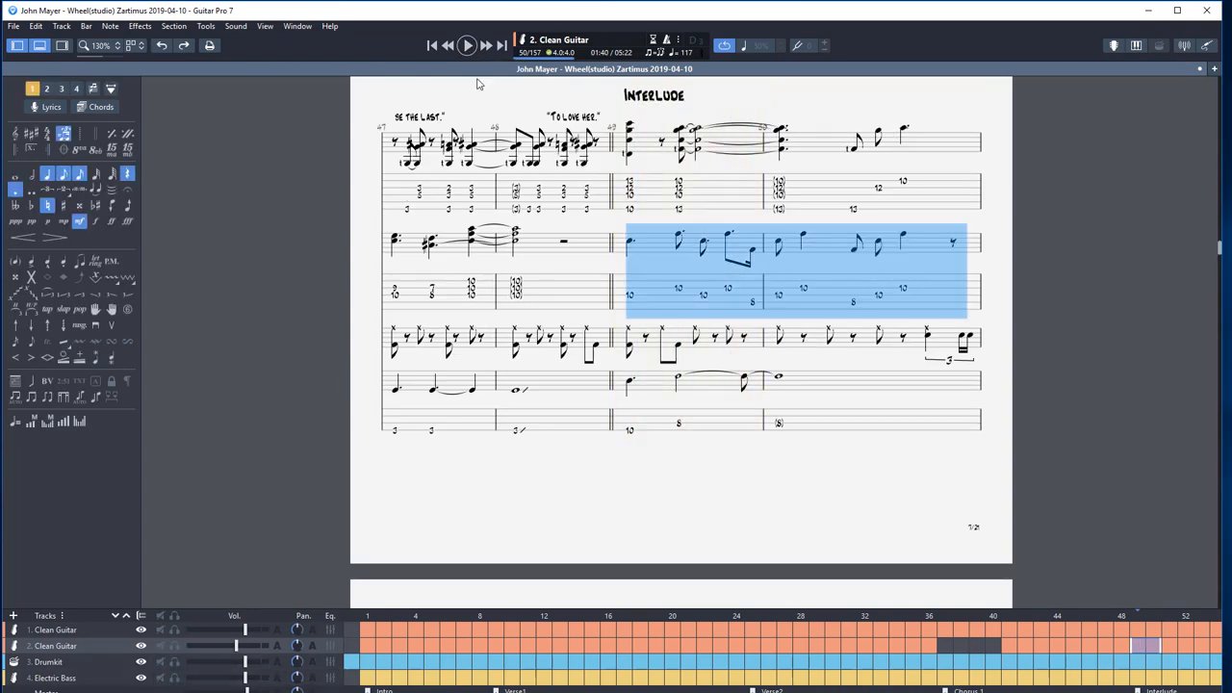
{"action": "left_click", "coordinate": [467, 45]}
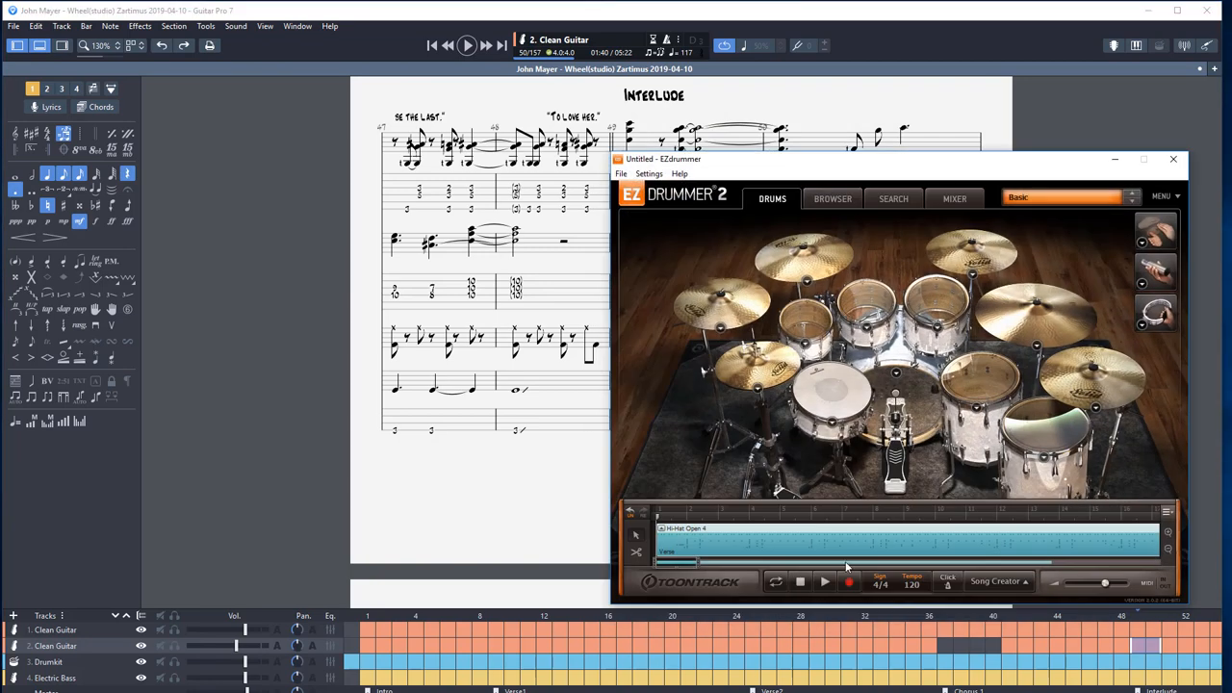
{"action": "mouse_move", "coordinate": [824, 584]}
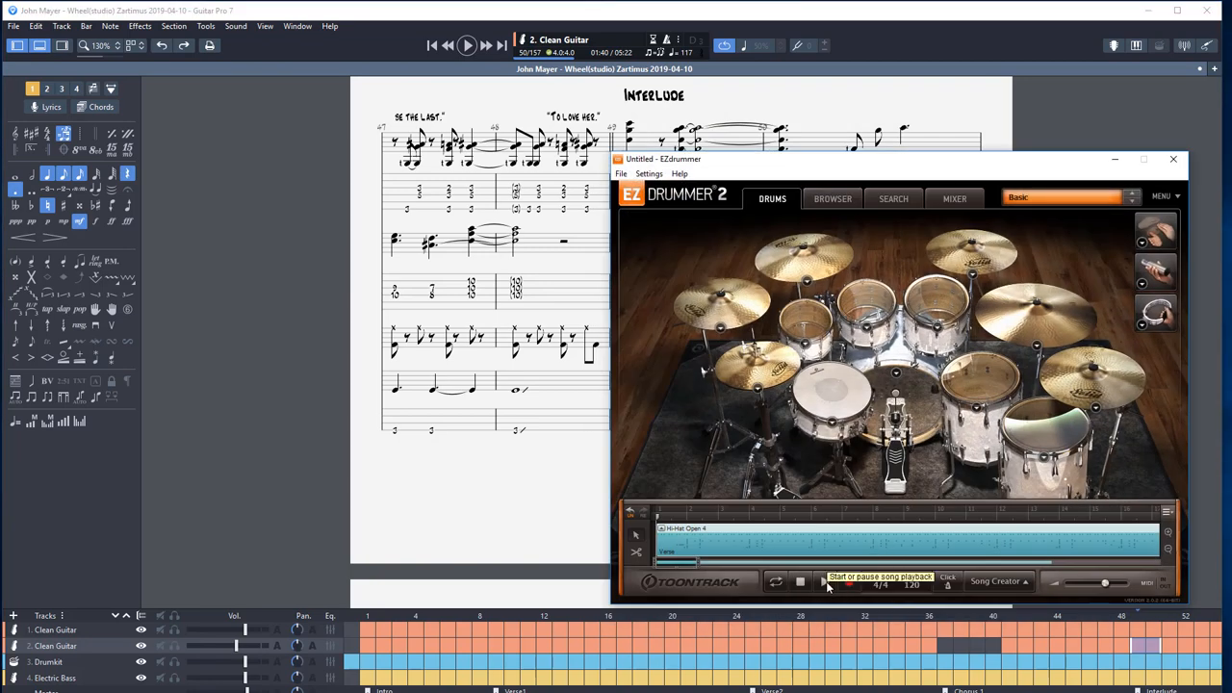
- Start the EZdrummer 2 hi-hat groove from its transport bar
{"action": "left_click", "coordinate": [825, 581]}
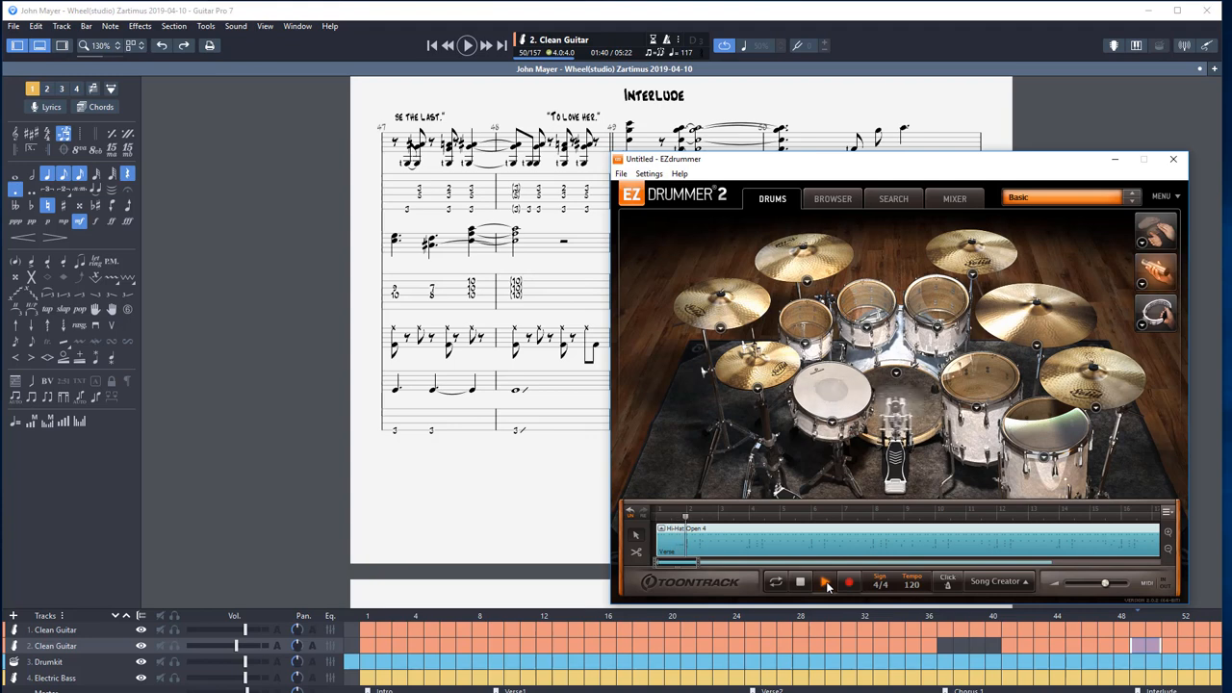
{"action": "left_click", "coordinate": [824, 580]}
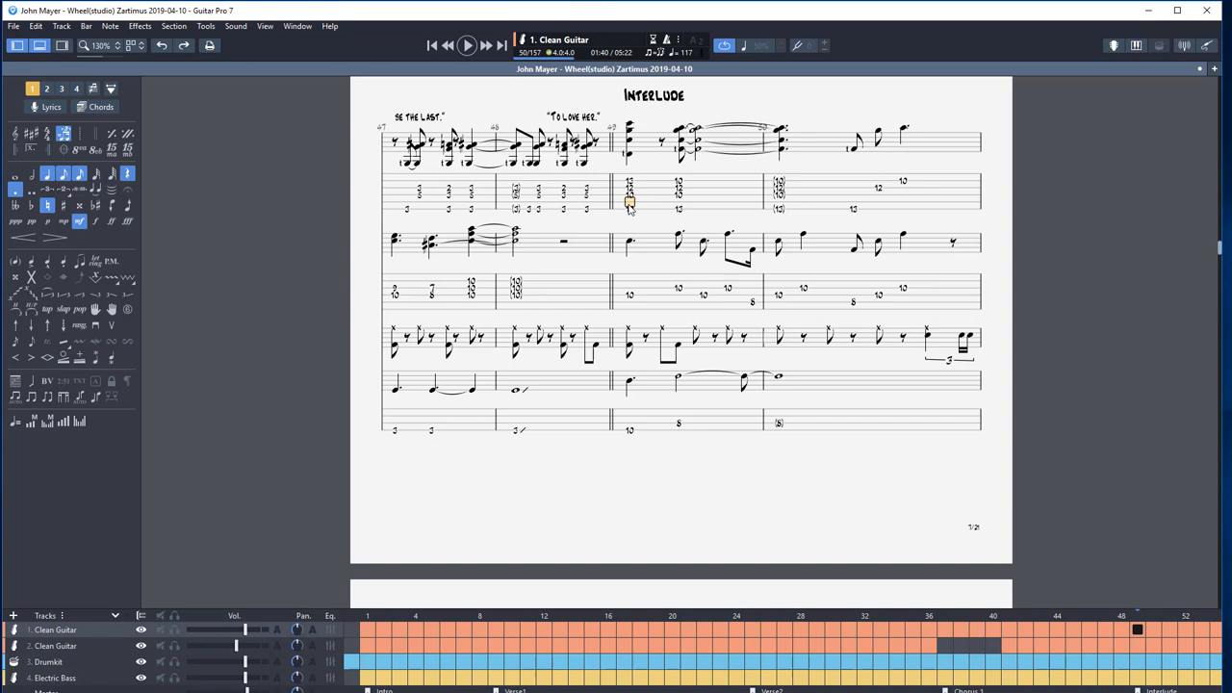
- Play and pause Interlude bars 49–50 on the first Clean Guitar track
{"action": "left_click", "coordinate": [779, 150]}
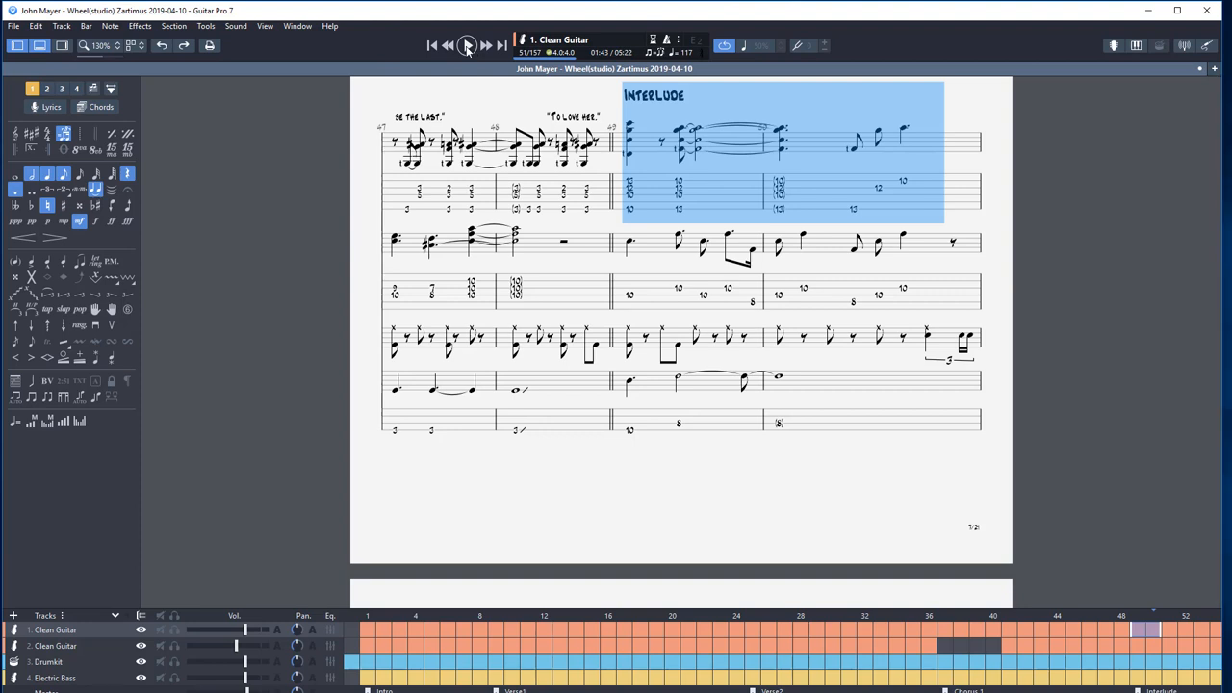
{"action": "left_click", "coordinate": [466, 45]}
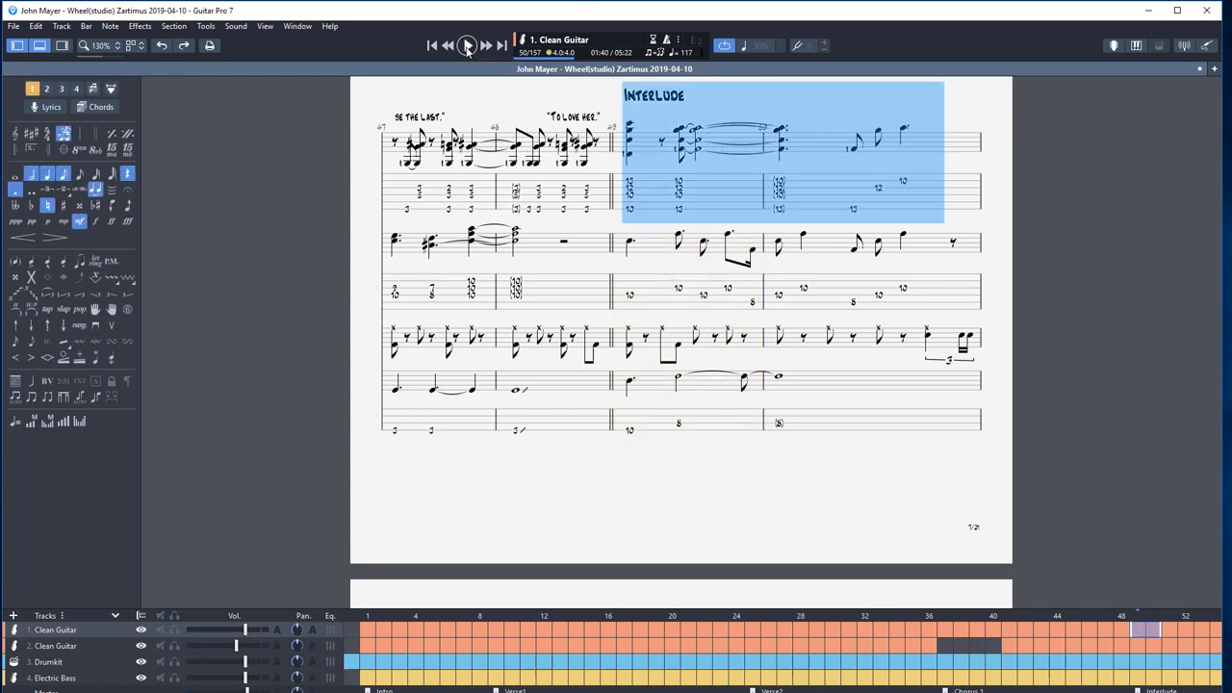
{"action": "left_click", "coordinate": [465, 46]}
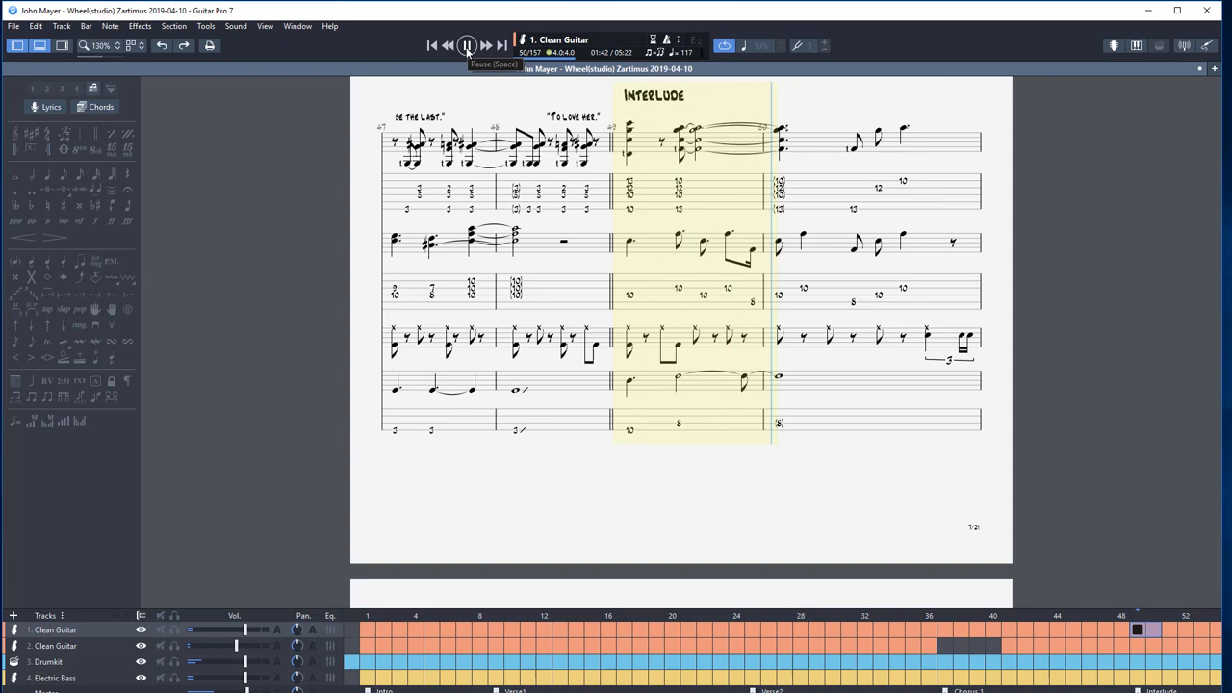
{"action": "left_click", "coordinate": [467, 45]}
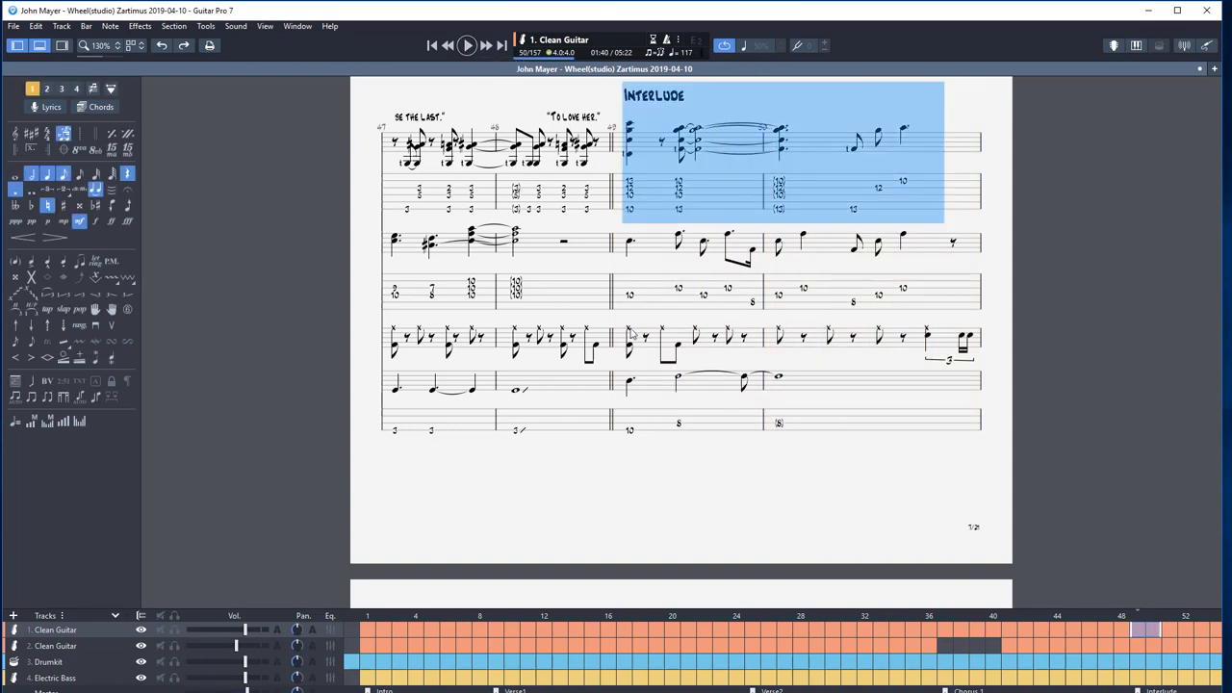
{"action": "left_click", "coordinate": [162, 678]}
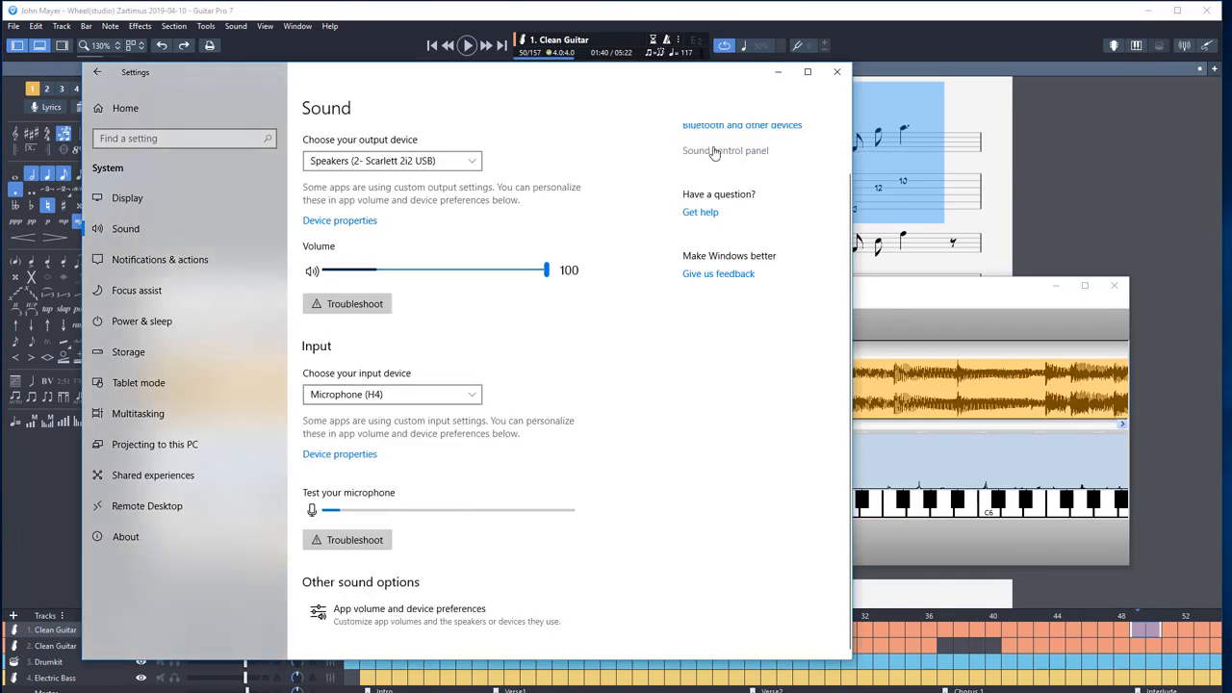
- Set the Scarlett speakers' balance to left 100 and right 0, and confirm
{"action": "left_click", "coordinate": [725, 150]}
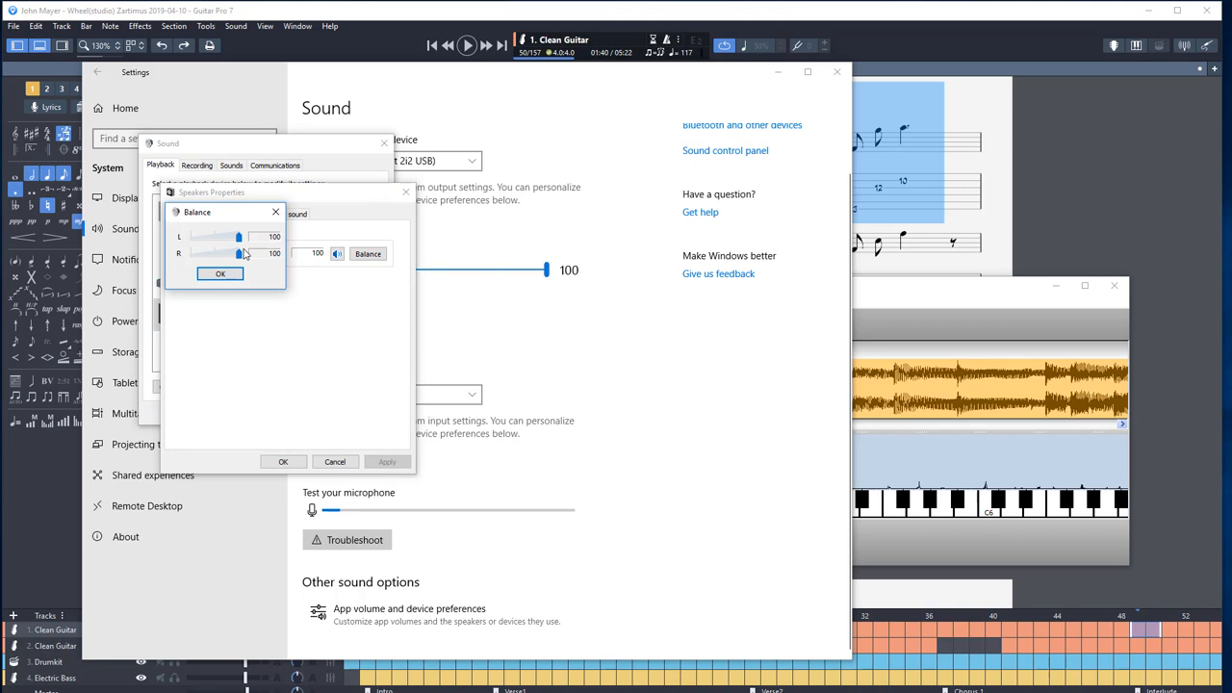
{"action": "left_click_drag", "start_coordinate": [238, 237], "coordinate": [189, 236]}
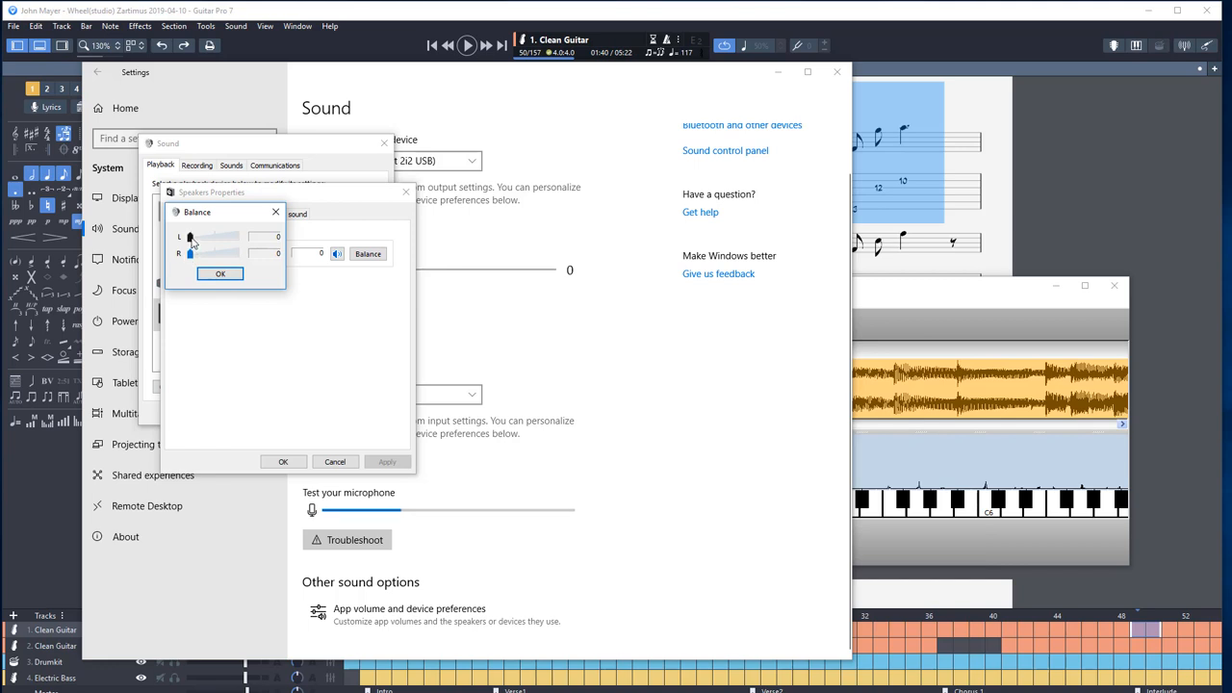
{"action": "left_click_drag", "start_coordinate": [189, 237], "coordinate": [279, 238]}
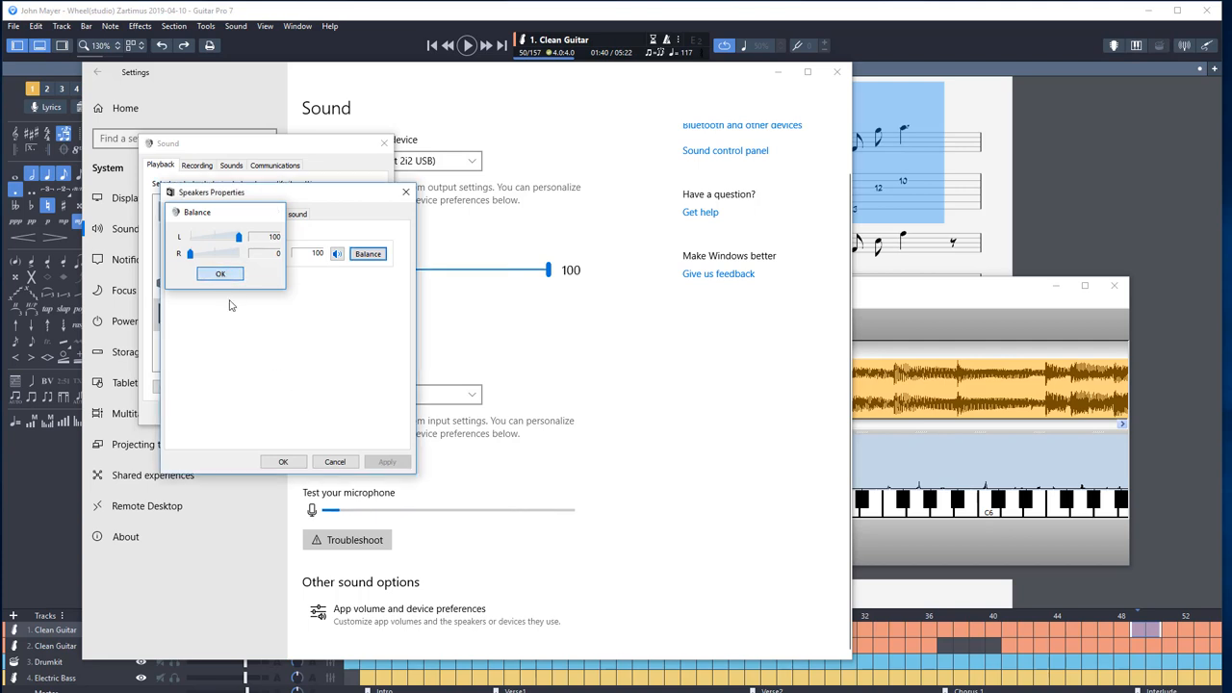
{"action": "left_click", "coordinate": [220, 274]}
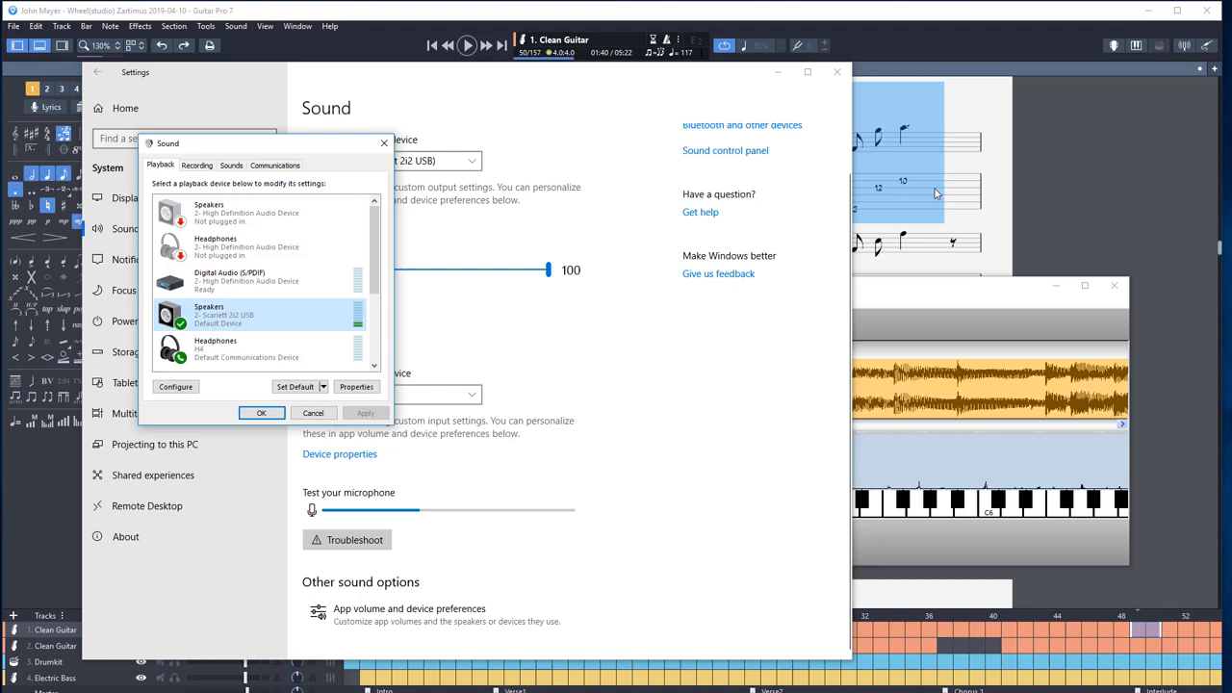
{"action": "left_click", "coordinate": [260, 412]}
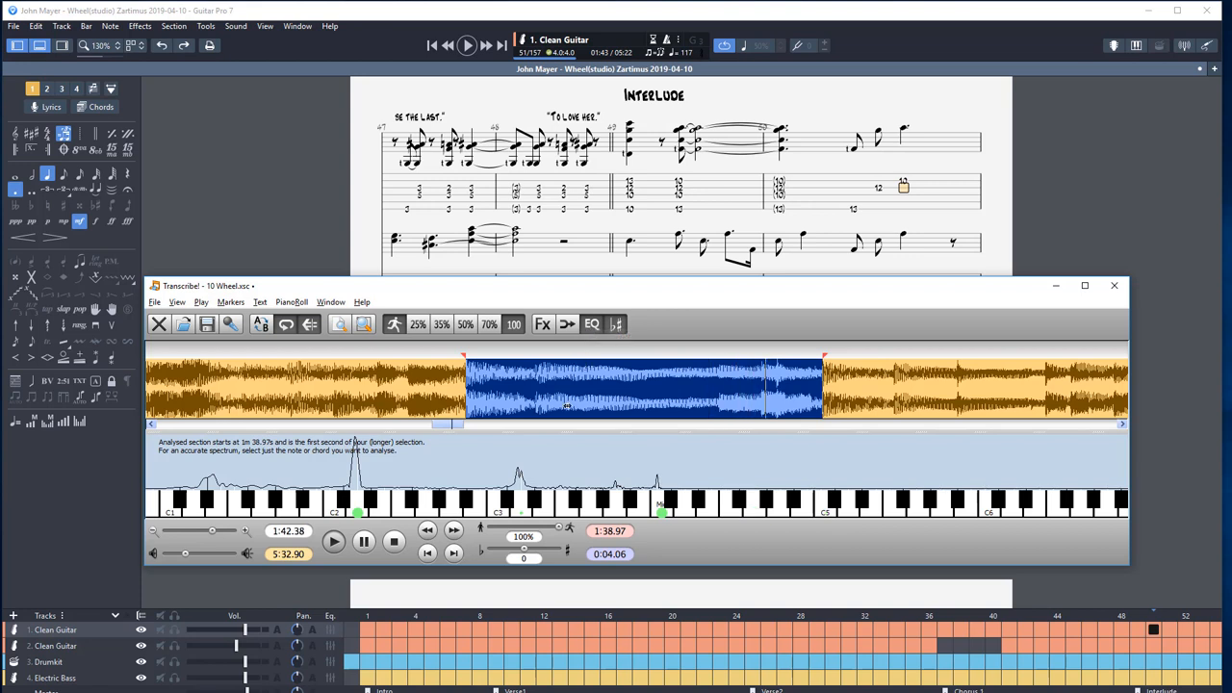
{"action": "mouse_move", "coordinate": [566, 405]}
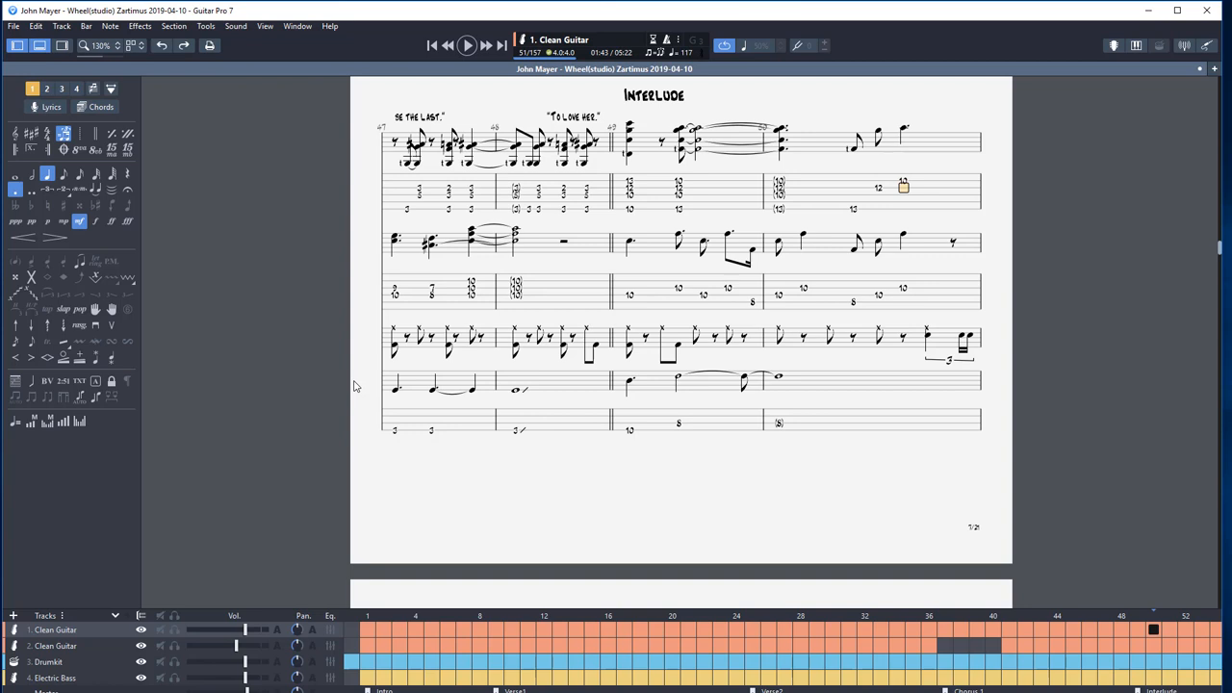
{"action": "mouse_move", "coordinate": [309, 497]}
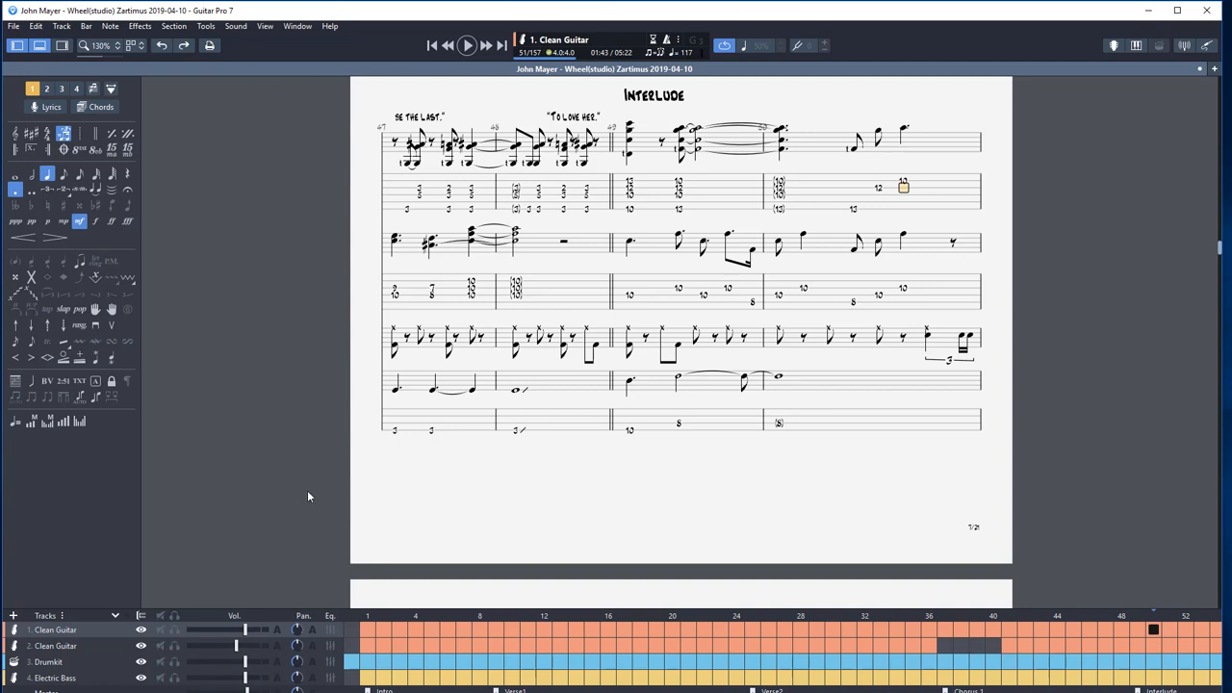
{"action": "mouse_move", "coordinate": [310, 493]}
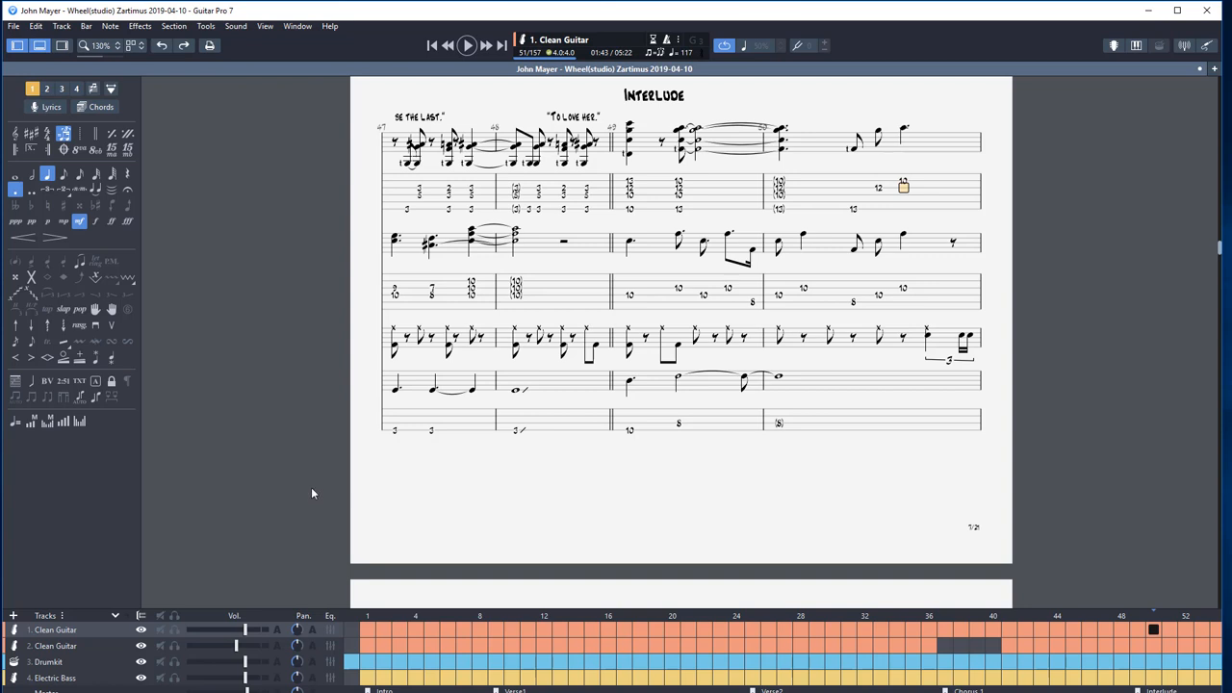
{"action": "mouse_move", "coordinate": [309, 484]}
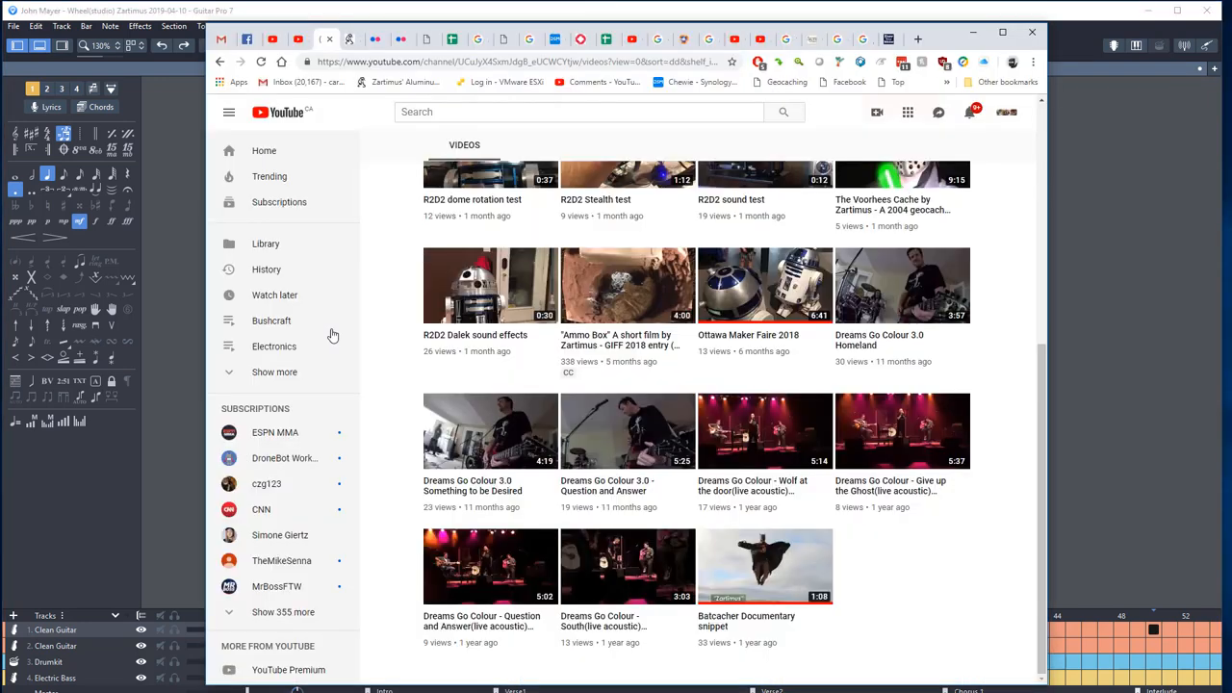
- Switch Chrome to the Zartimus Facebook tab
{"action": "left_click", "coordinate": [246, 40]}
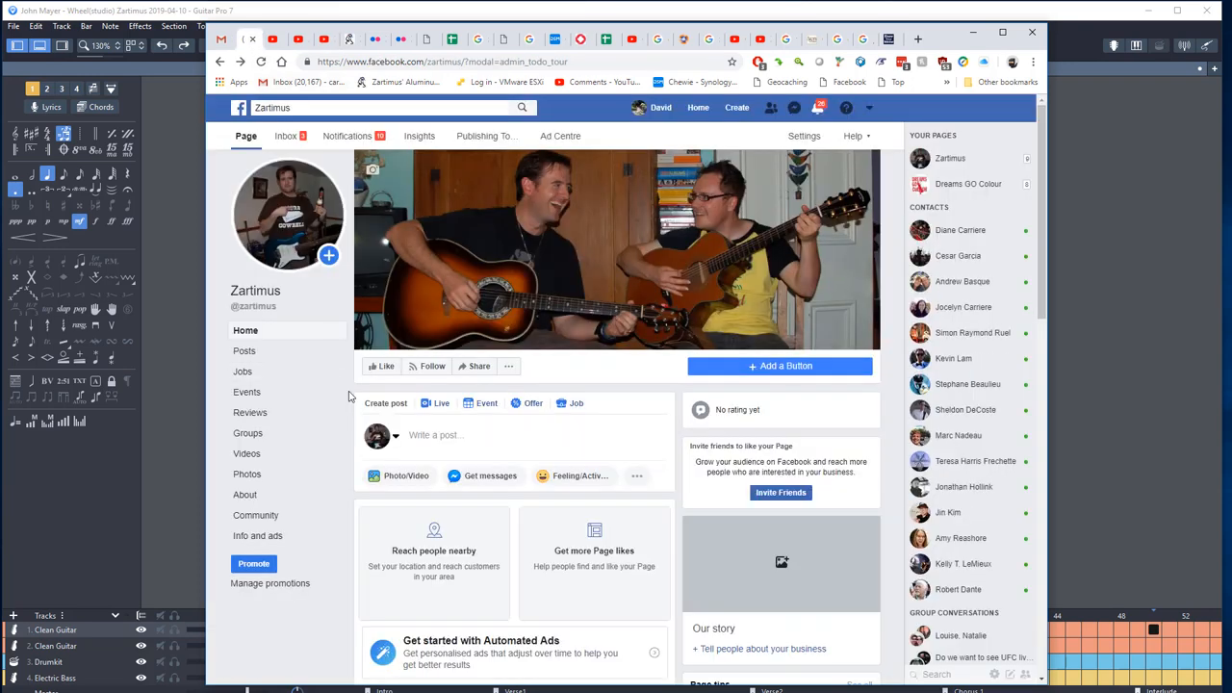